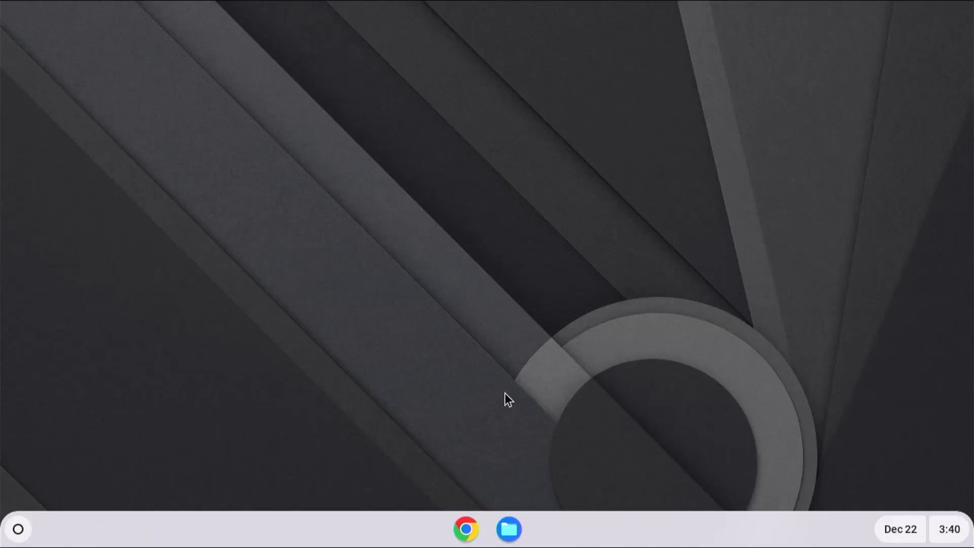
Step: Browse the KMDTech channel's Videos list and the ChromeOS Flex 'Prepare for installation' guide in Chrome
click(465, 529)
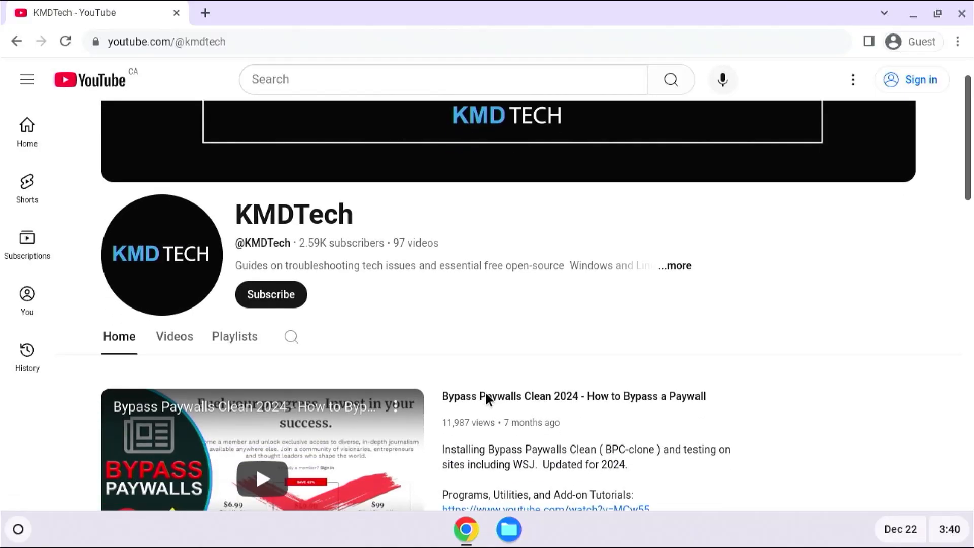
click(173, 335)
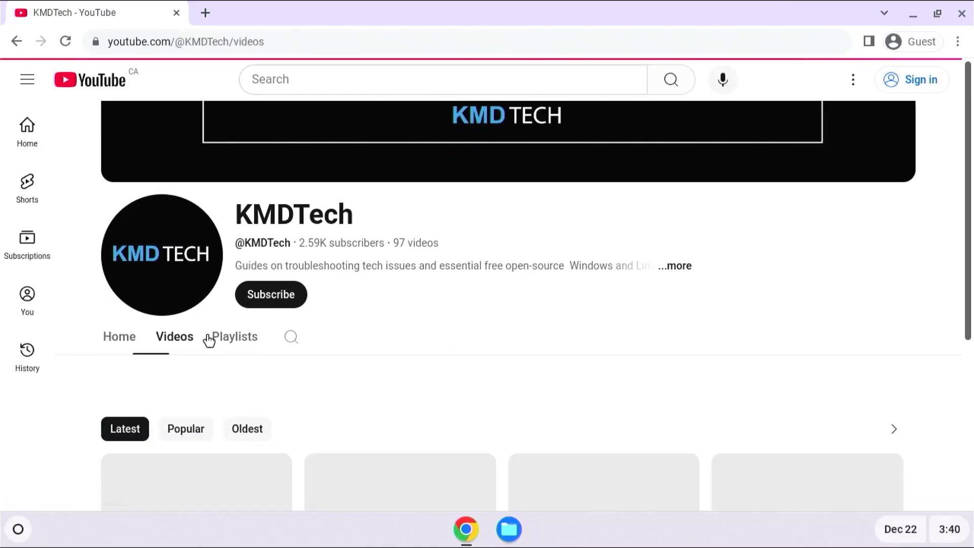
scroll(down, 3)
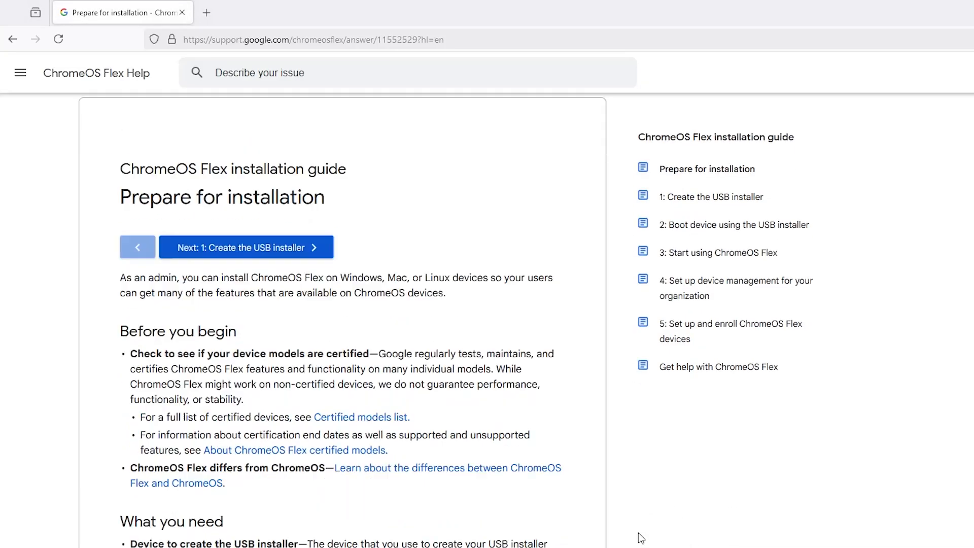
scroll(down, 3)
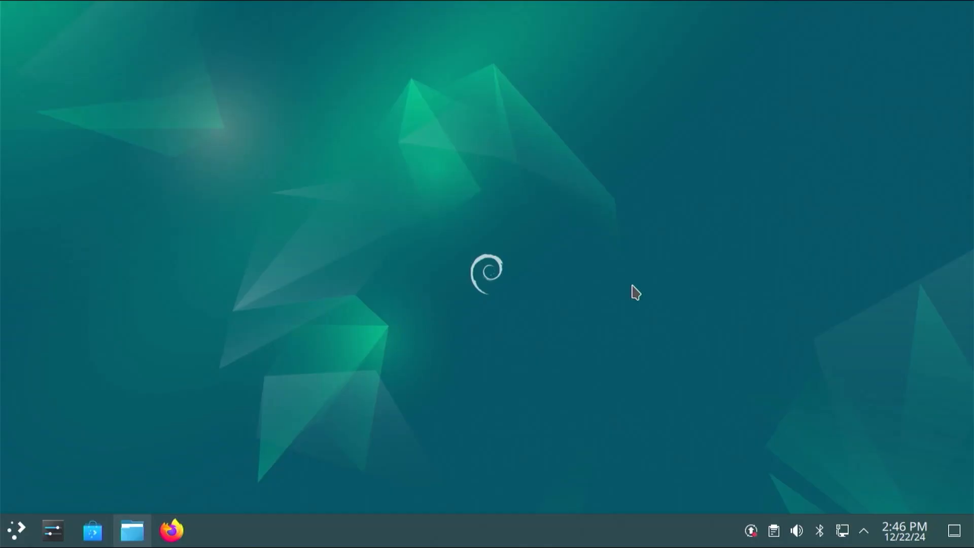
Step: Launch GParted and switch the device view to /dev/sdb, then to the 58.98 GiB /dev/sdc
text(gparted)
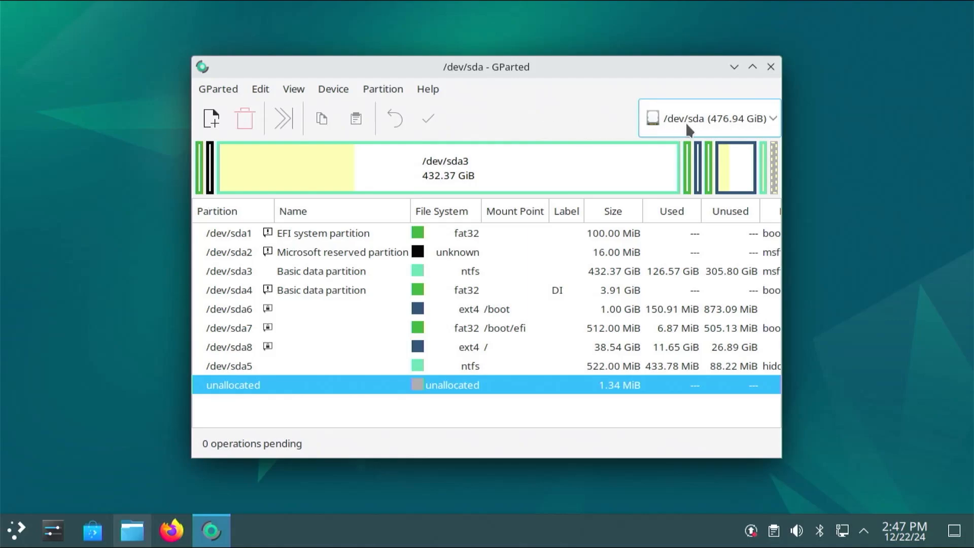
mouse_move(705, 134)
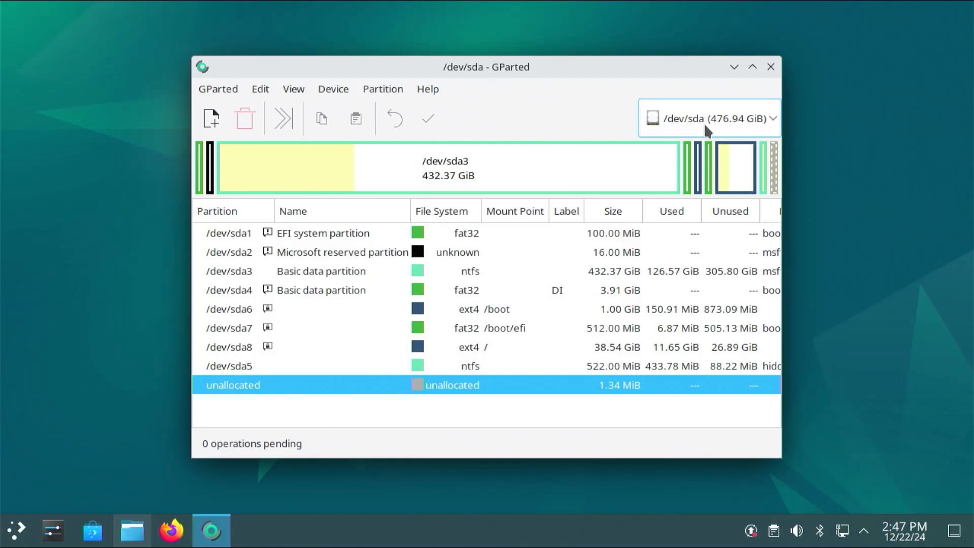
click(710, 118)
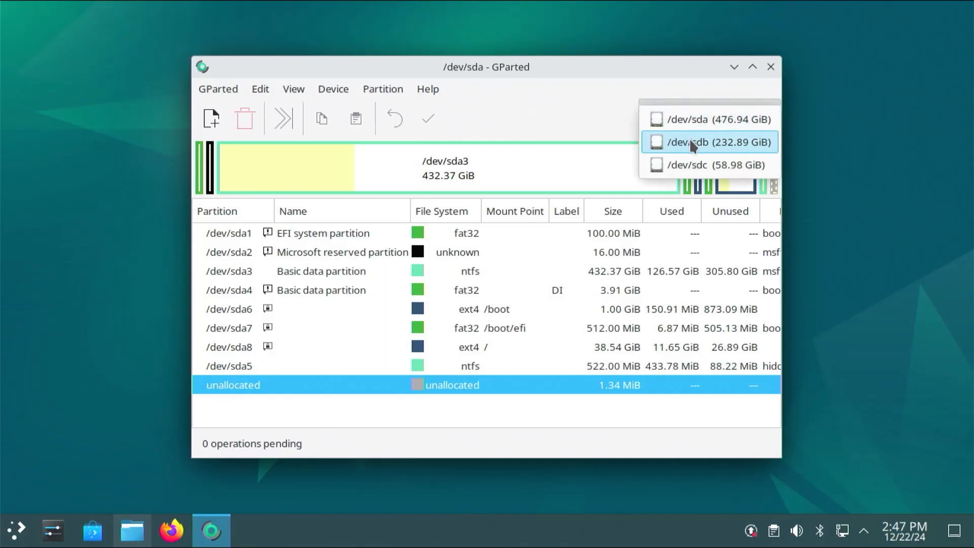
click(709, 142)
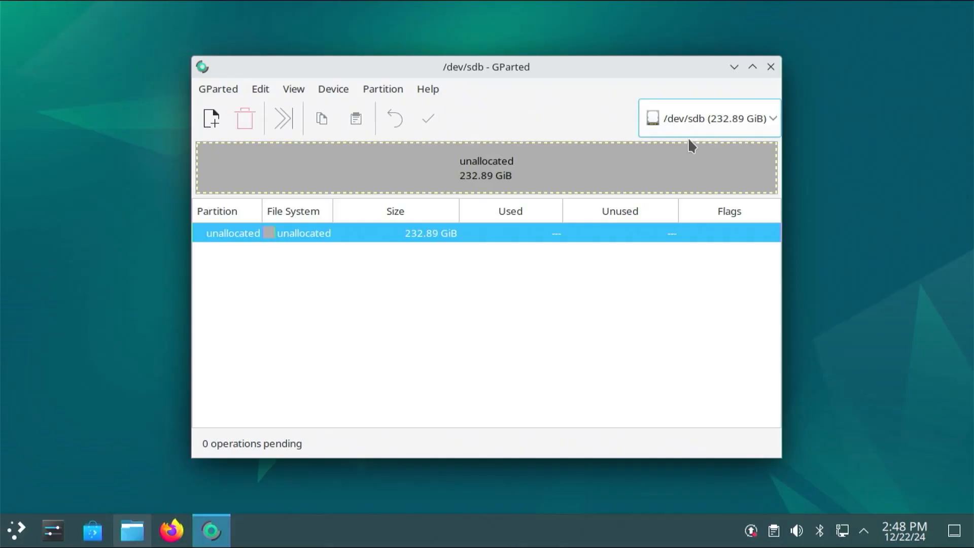
click(709, 118)
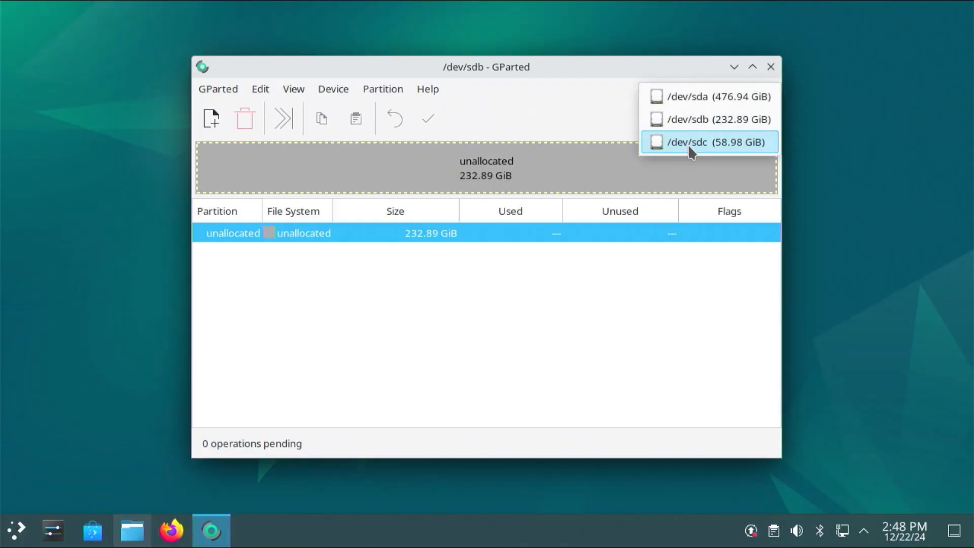
click(710, 142)
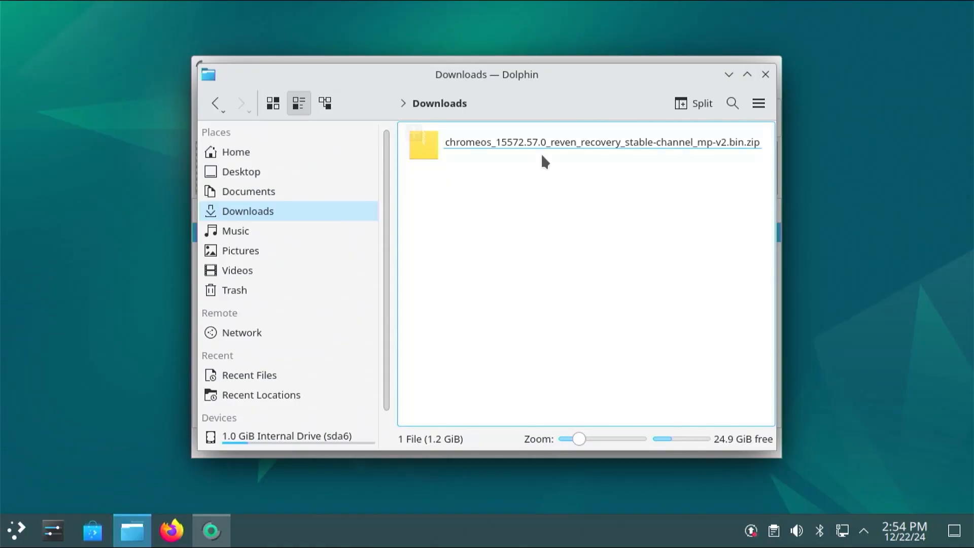
Step: Extract the ChromeOS recovery zip with Ark into the Downloads folder
click(528, 142)
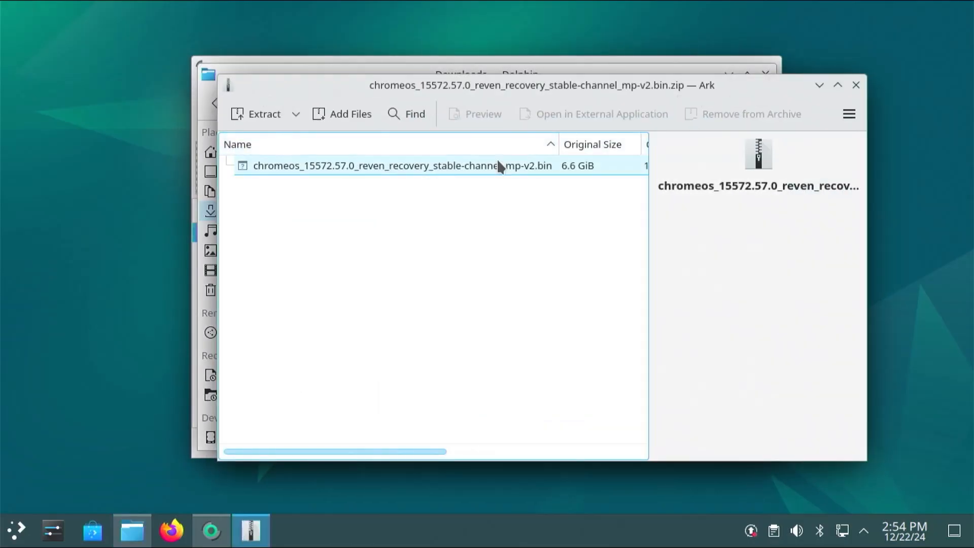
click(256, 114)
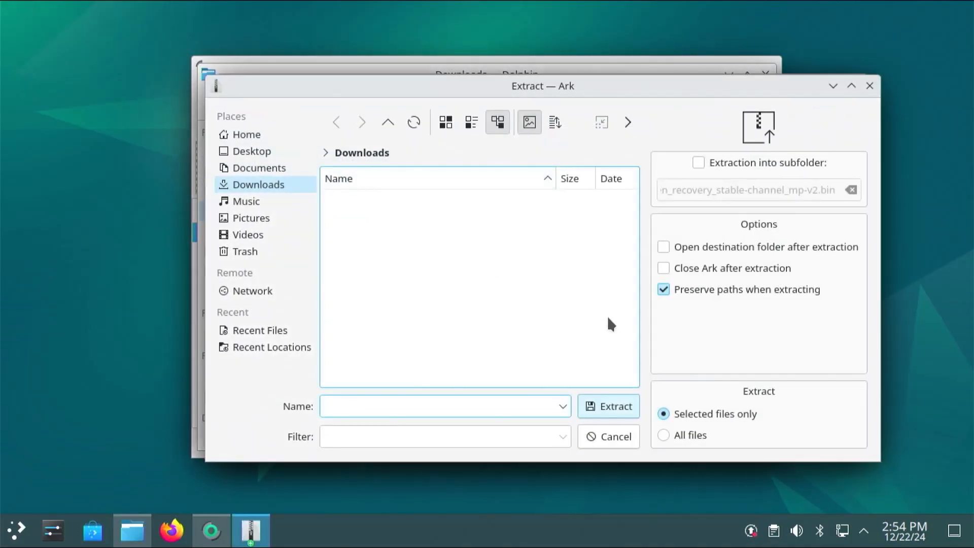
click(608, 406)
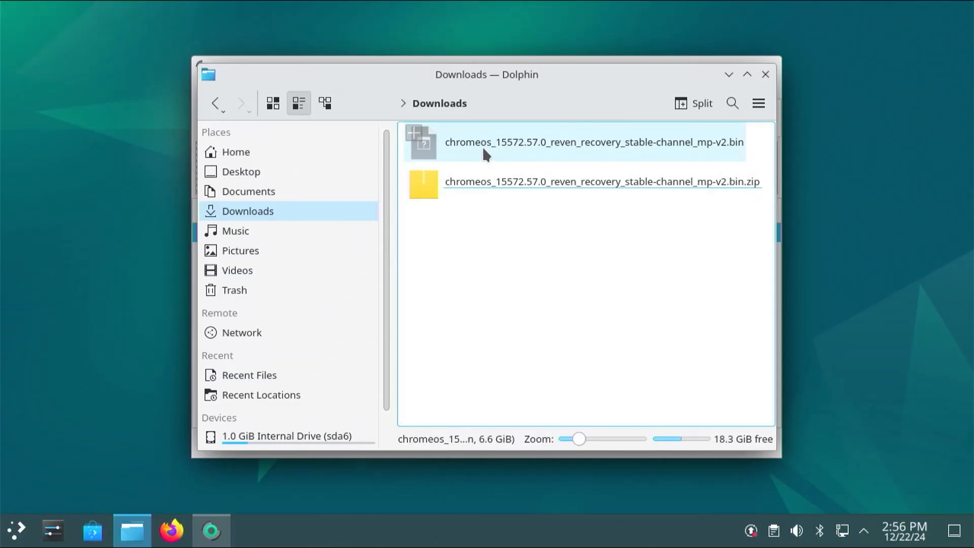
text(termin)
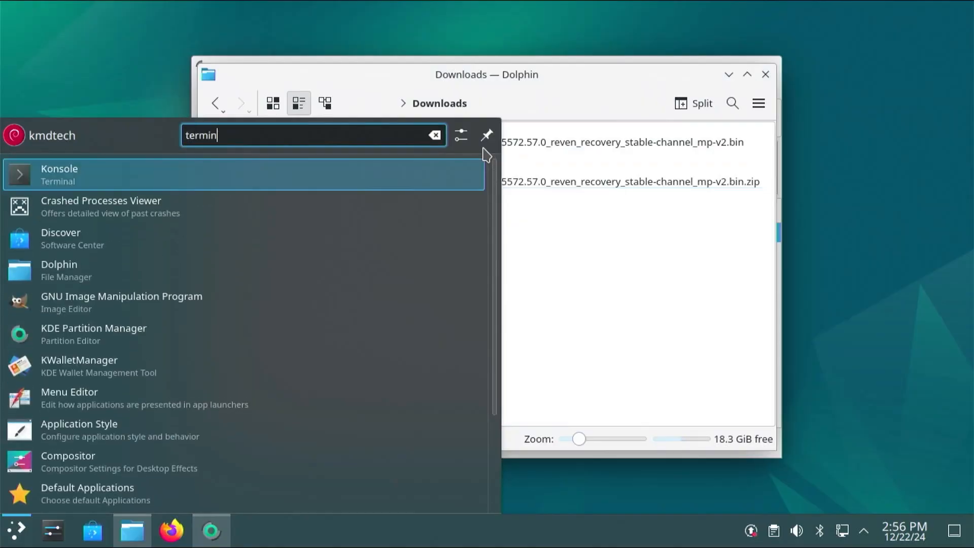
Step: Become root with sudo su - in Konsole and install pv with apt-get
click(58, 173)
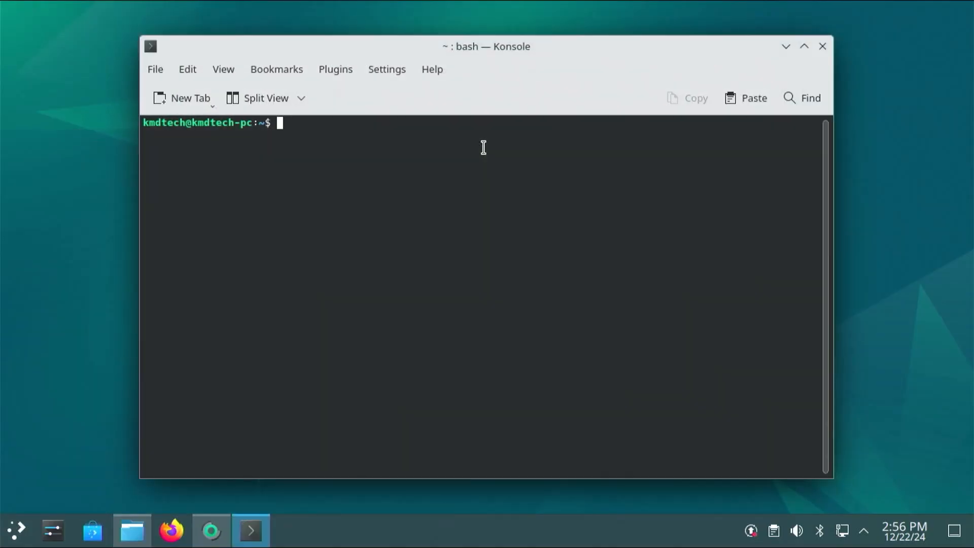
text(sudo su -)
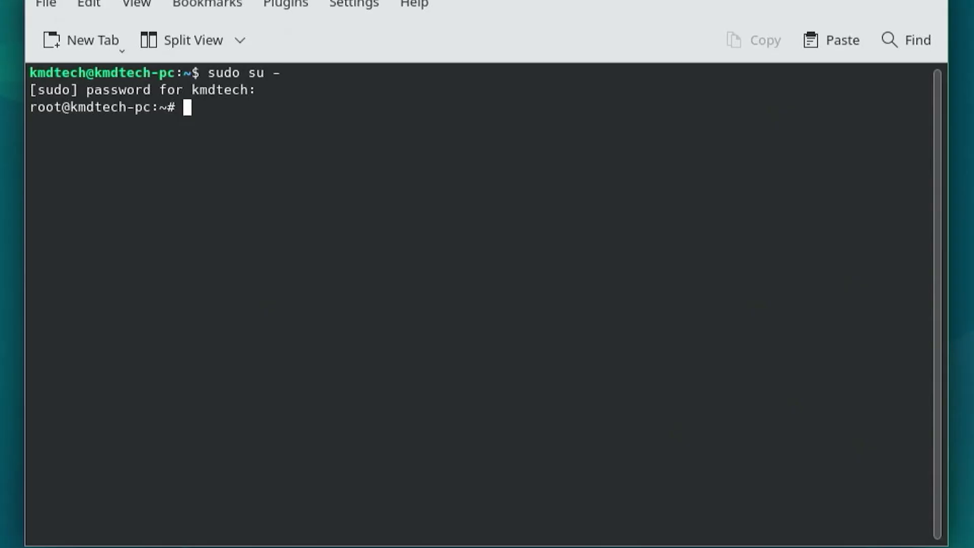
text(apt-get install pv)
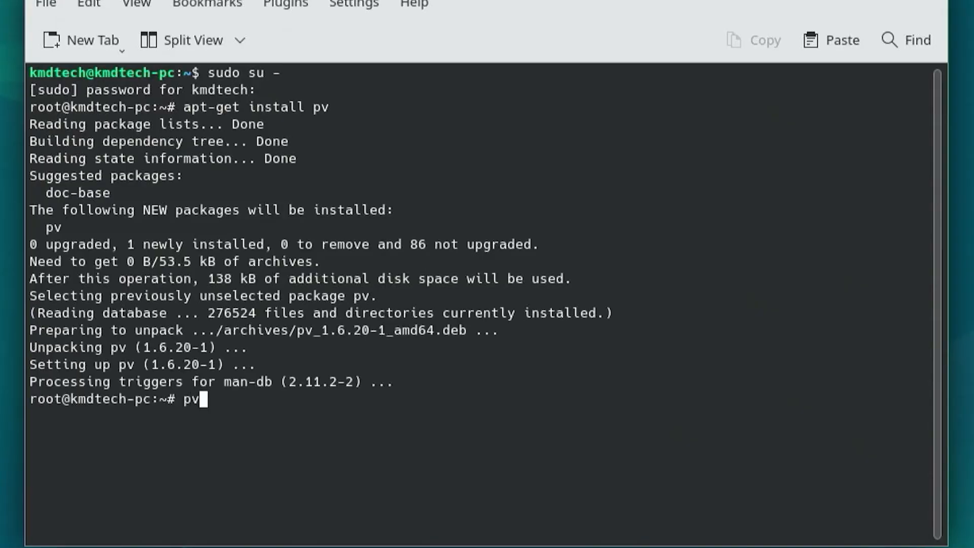
Step: Write /home/kmdtech/Downloads/chromeos_...bin to /dev/sdc through pv
text(/home)
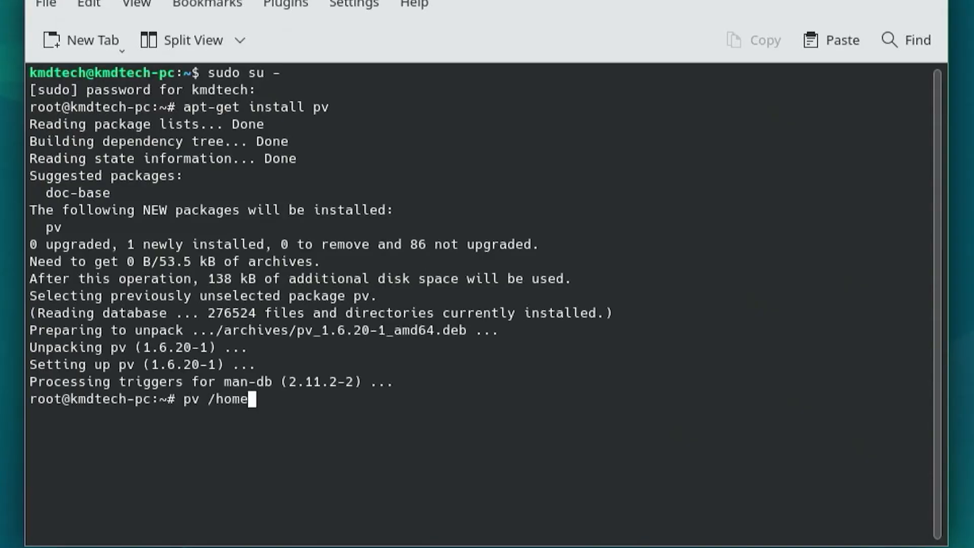
text(kmdtech/)
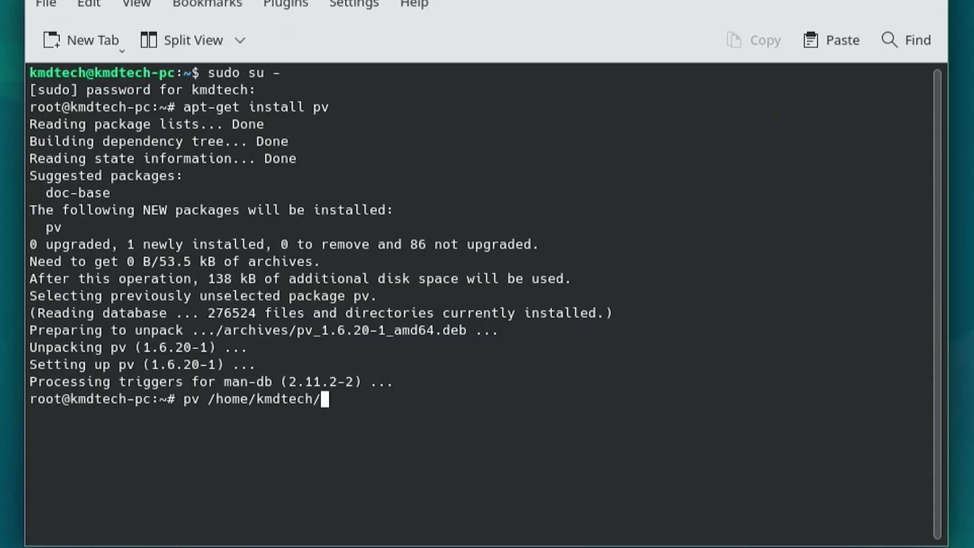
text(Downloads/chromeos_15572.57.0_reven_recovery_stable-channel_mp-v2.bin >)
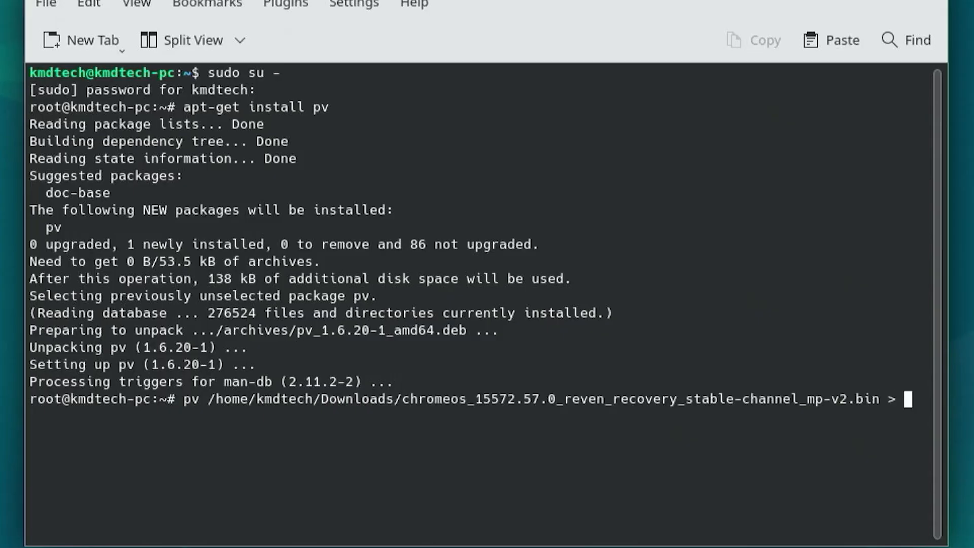
text(/dev/sdc)
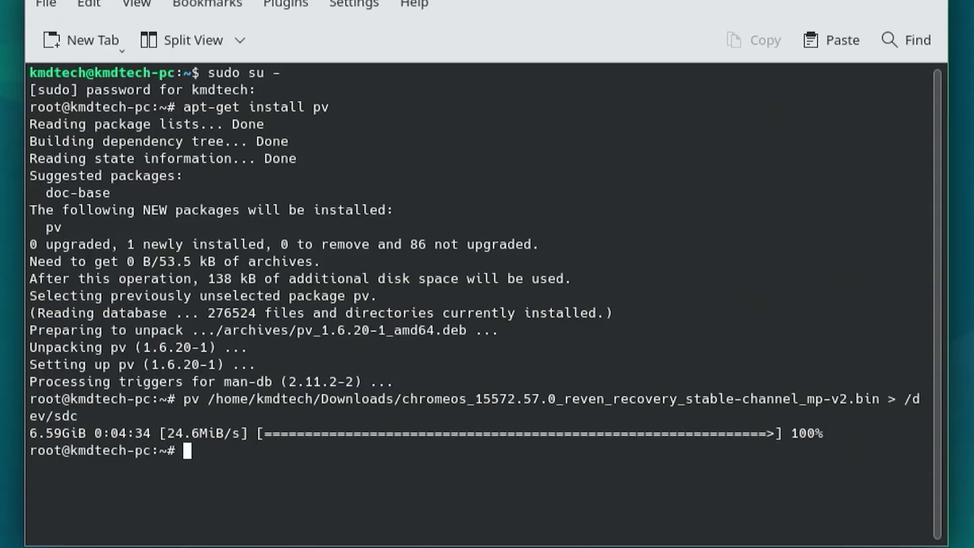
Step: List the /dev/sdc partitions with fdisk -l and mount /dev/sdc12 at /mnt
text(fd)
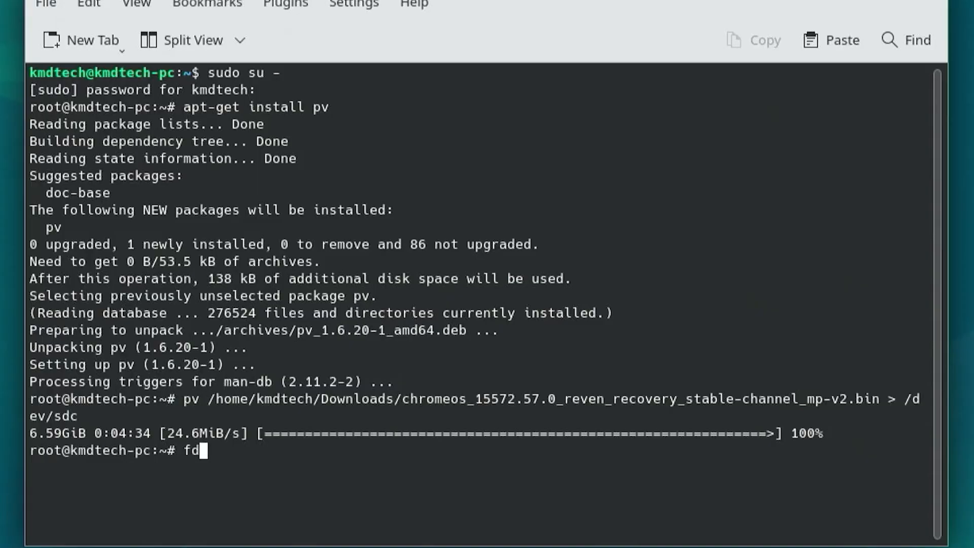
text(isk -l)
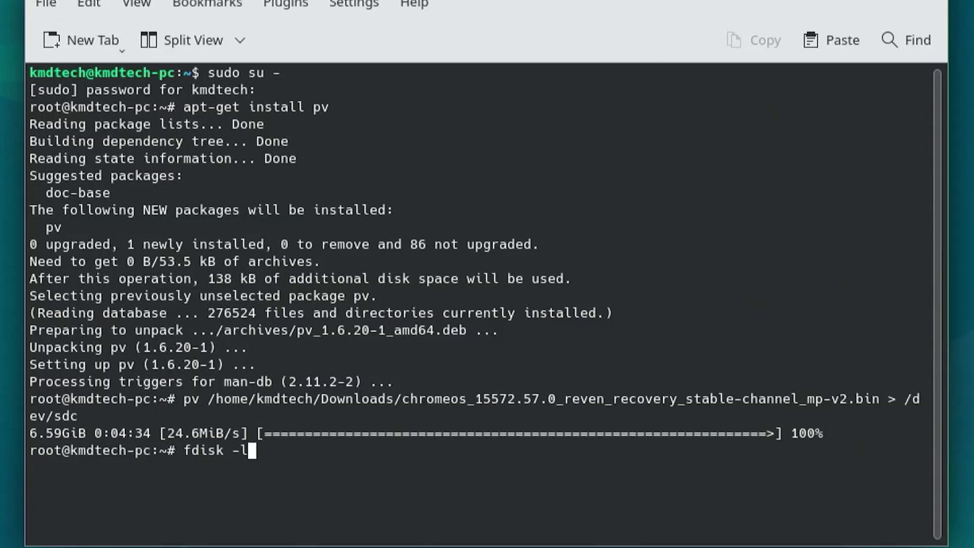
text(/dev/sdc)
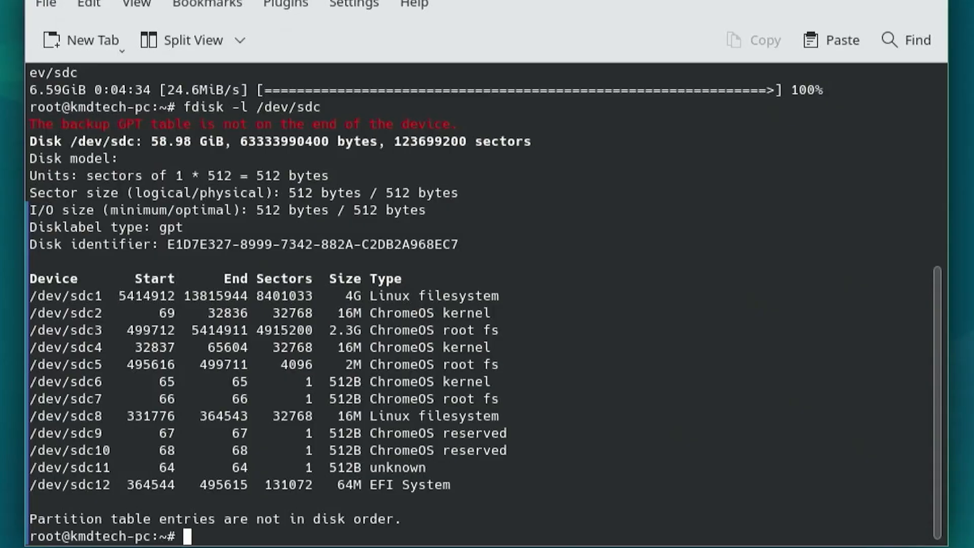
text(mount /dev/sdc12 /mnt)
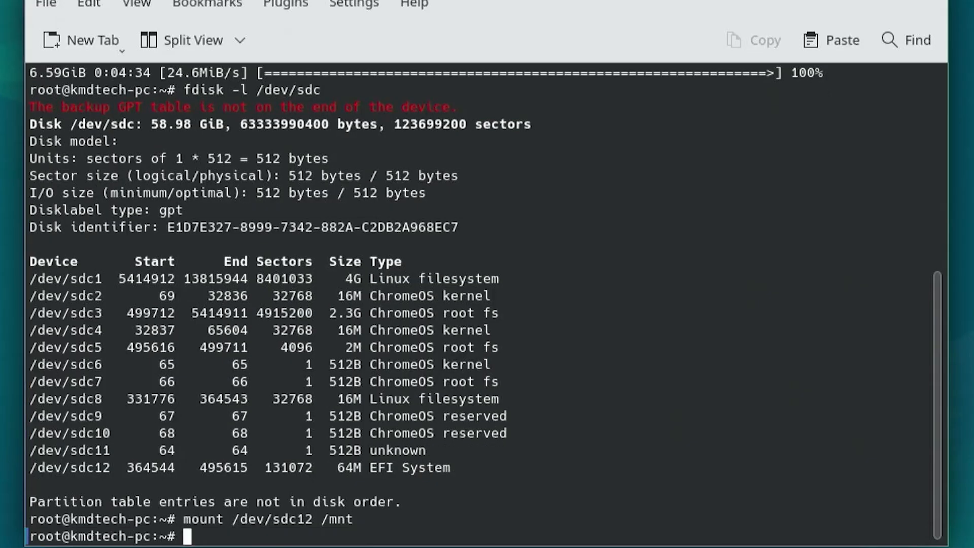
Step: List /mnt and its efi/boot folder with ls -al, showing bootx64.efi and grub.cfg
text(cd /mnt)
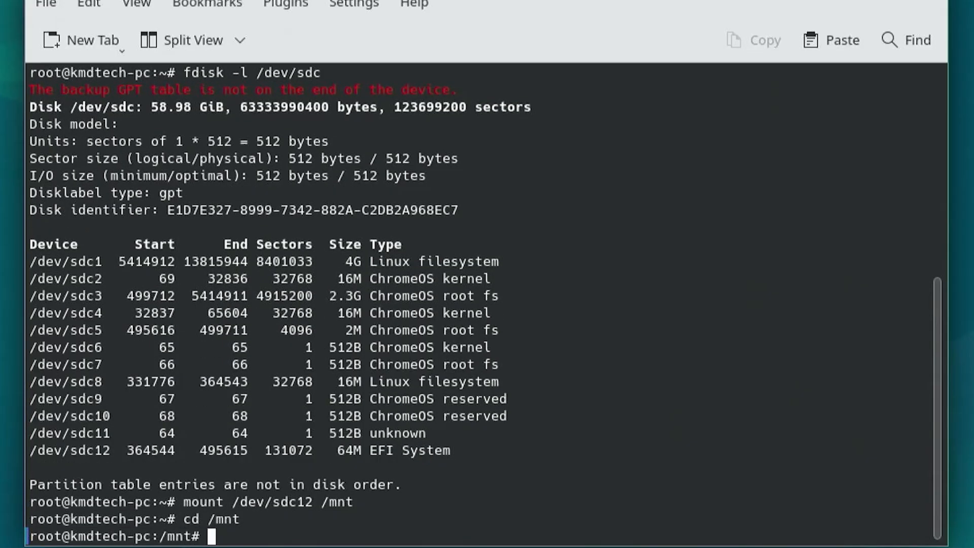
text(ls -al)
text(cd efi/)
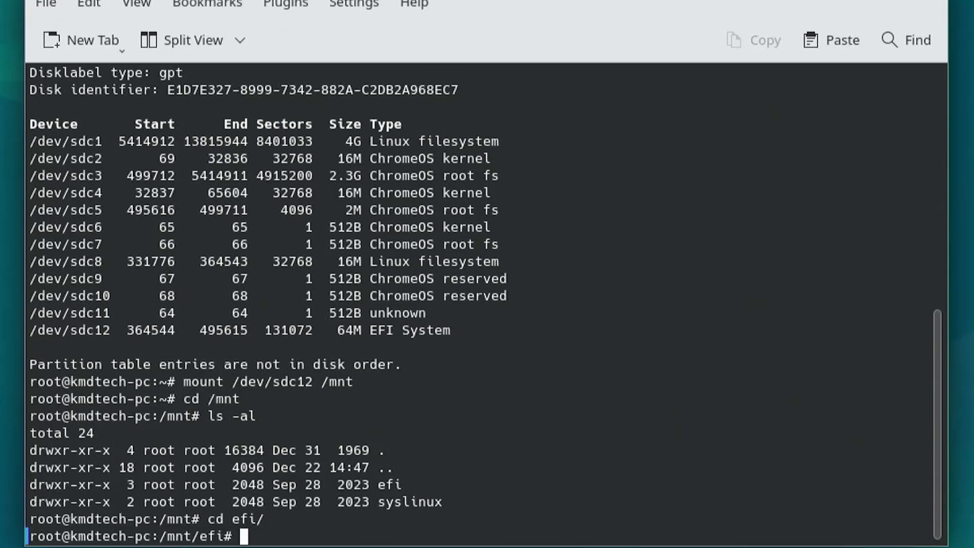
text(ls -al)
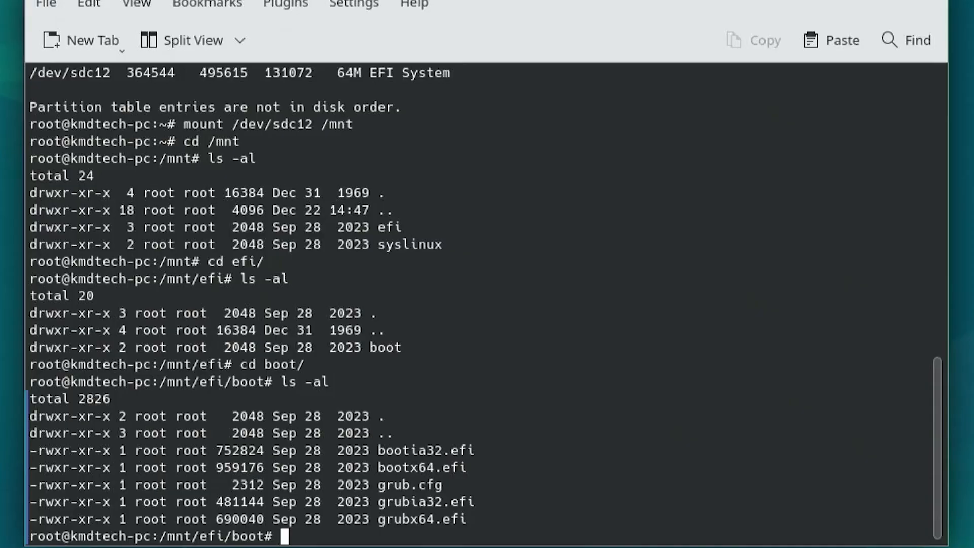
text(vi)
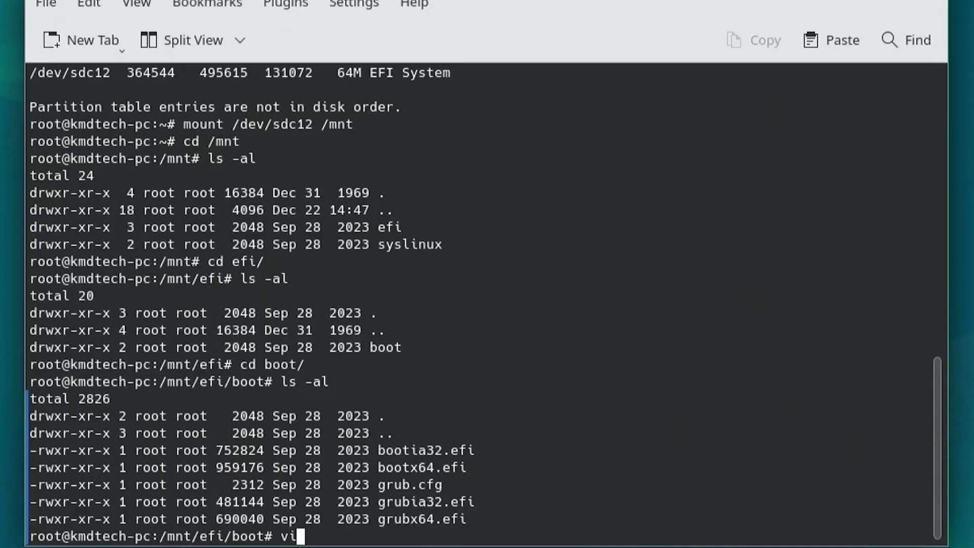
Step: Open grub.cfg in vi and look through its boot entries
text(grub.cfg)
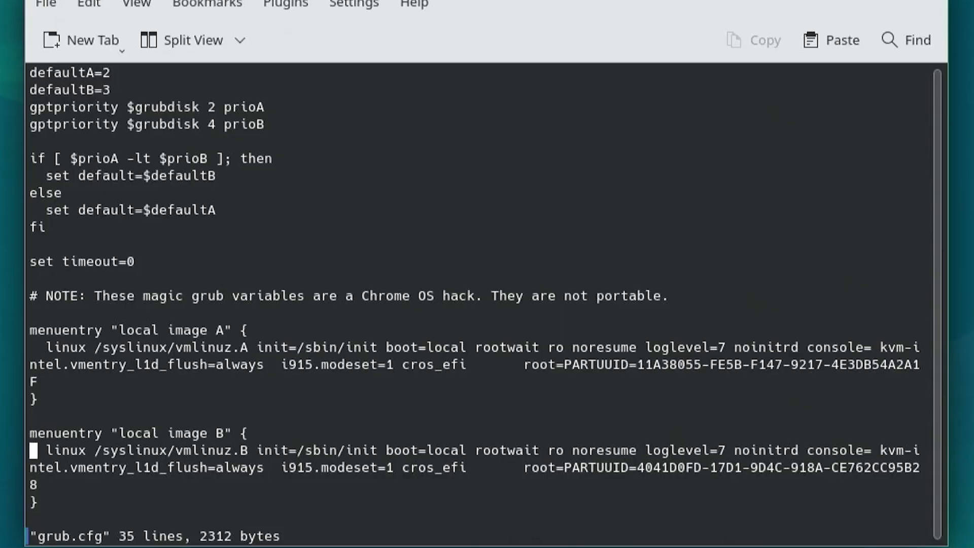
scroll(down, 3)
text(:1)
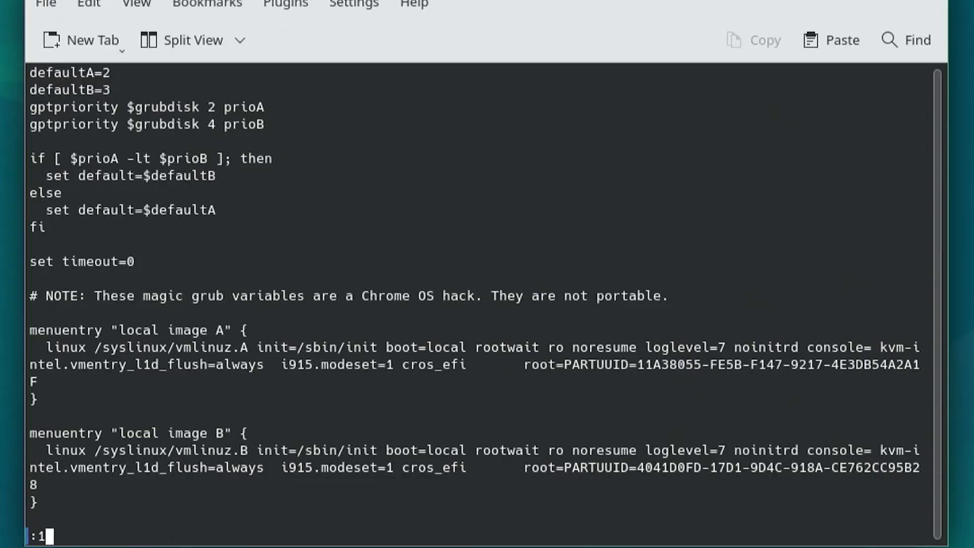
Step: Run :1,$s/cros_efi/cros_efi cros_debug/ to add cros_debug to every boot option
text(,$)
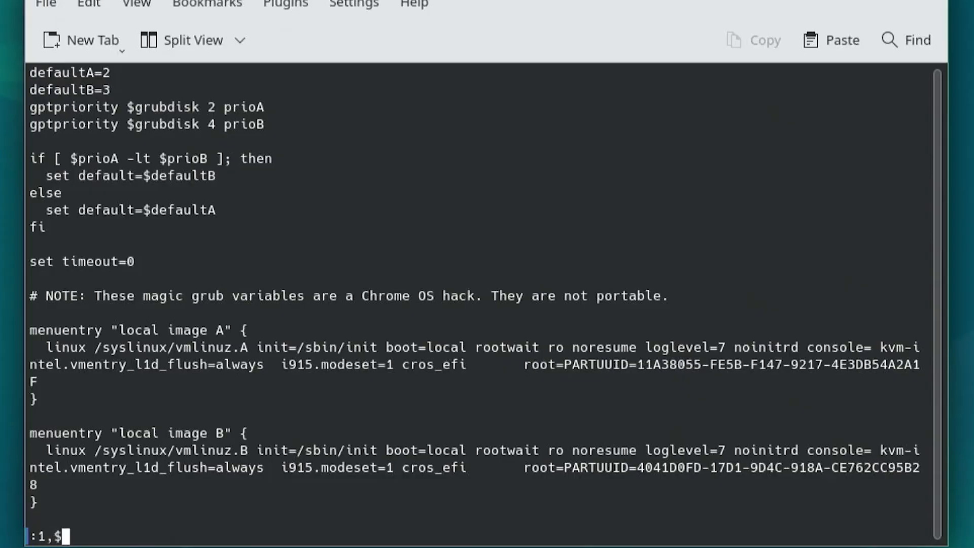
text(s)
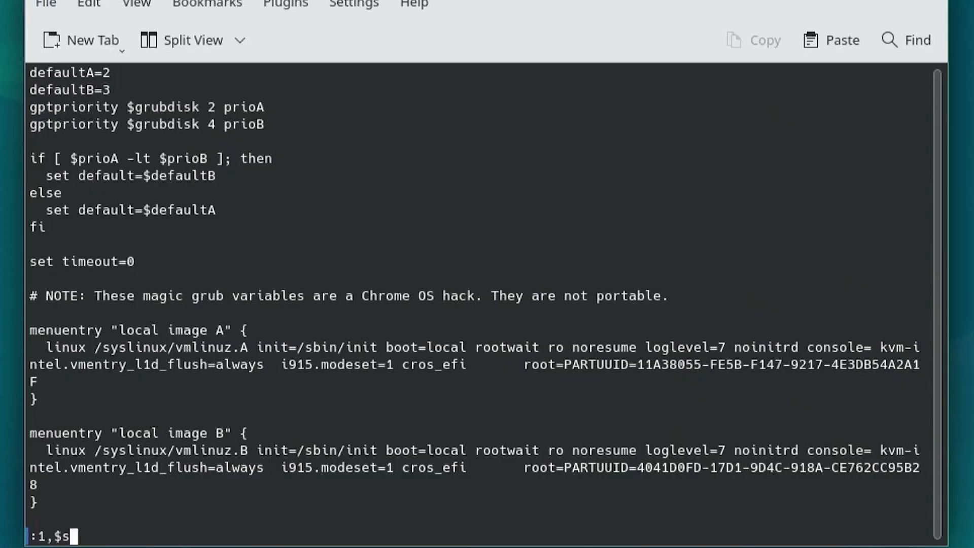
text(/)
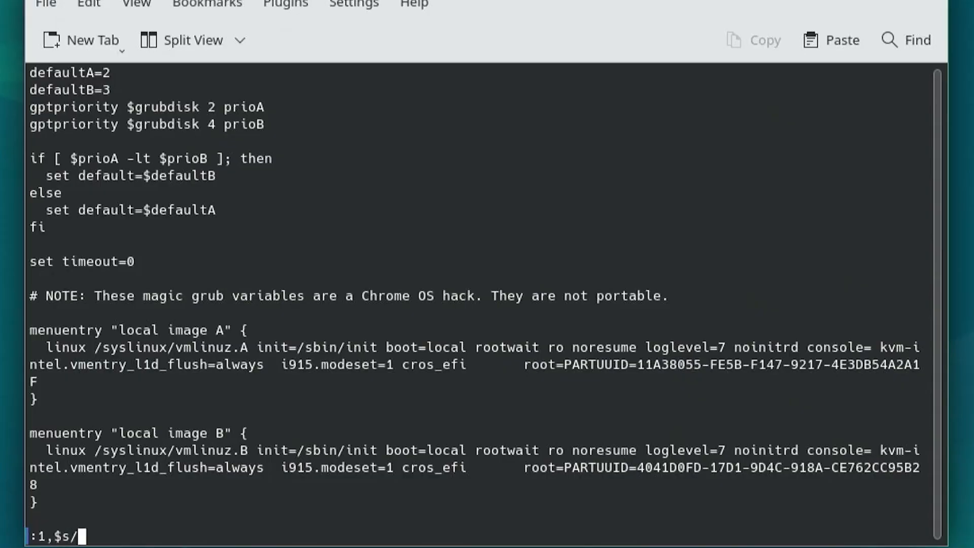
text(cros)
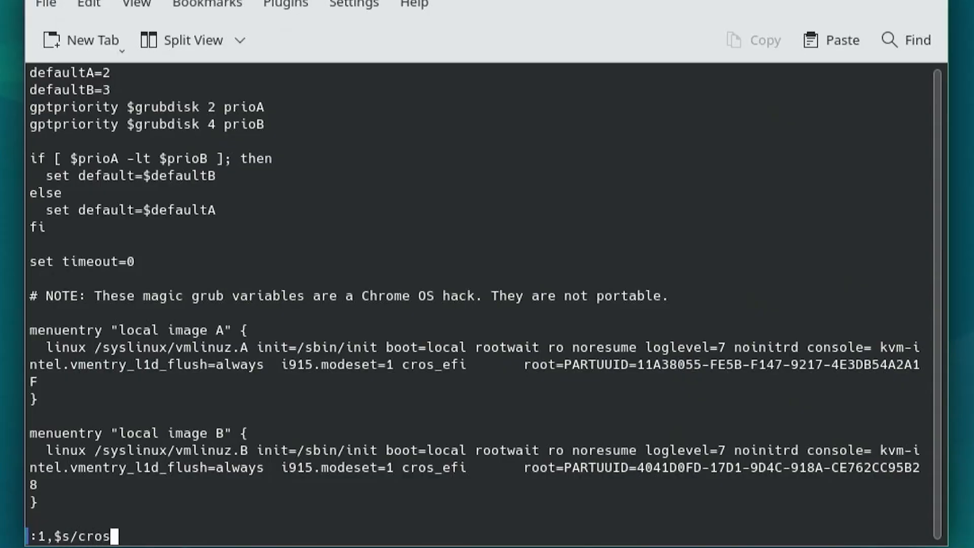
text(_efi)
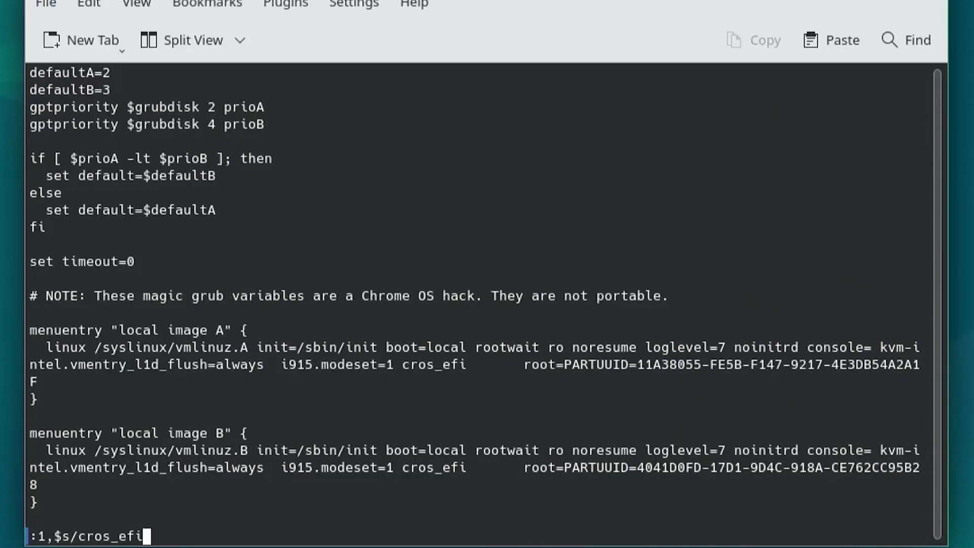
text(/cros_efi cros_debug/)
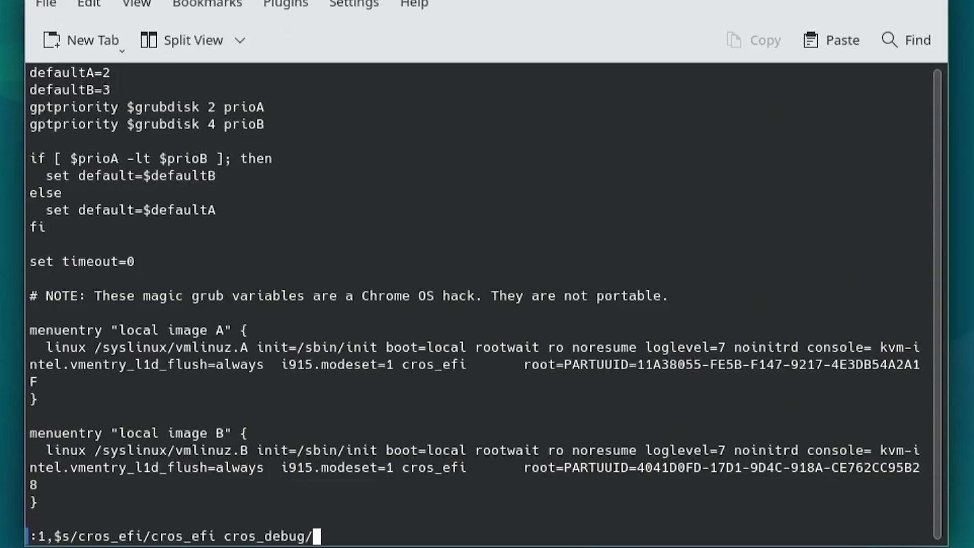
key(Return)
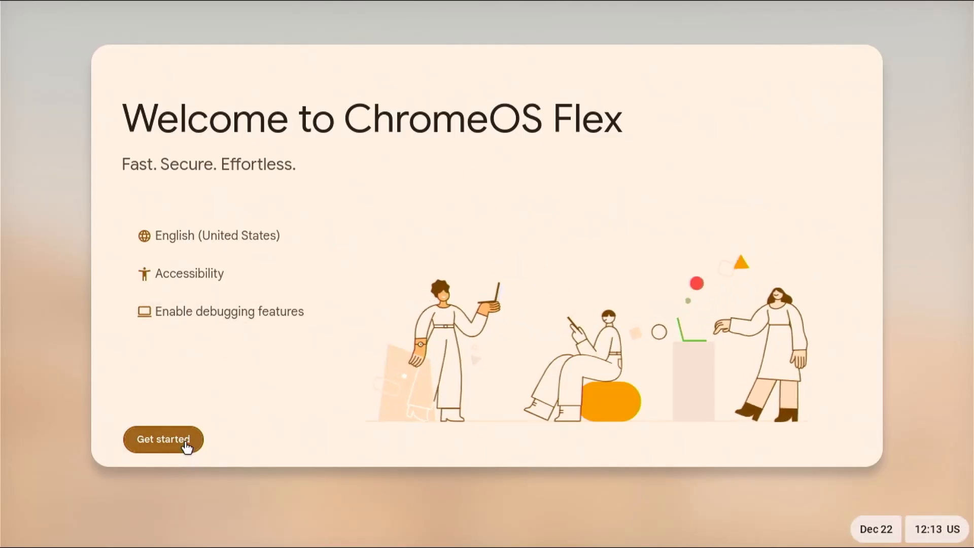
Step: Start ChromeOS Flex setup and choose 'Try it first' to run from USB without installing
click(162, 439)
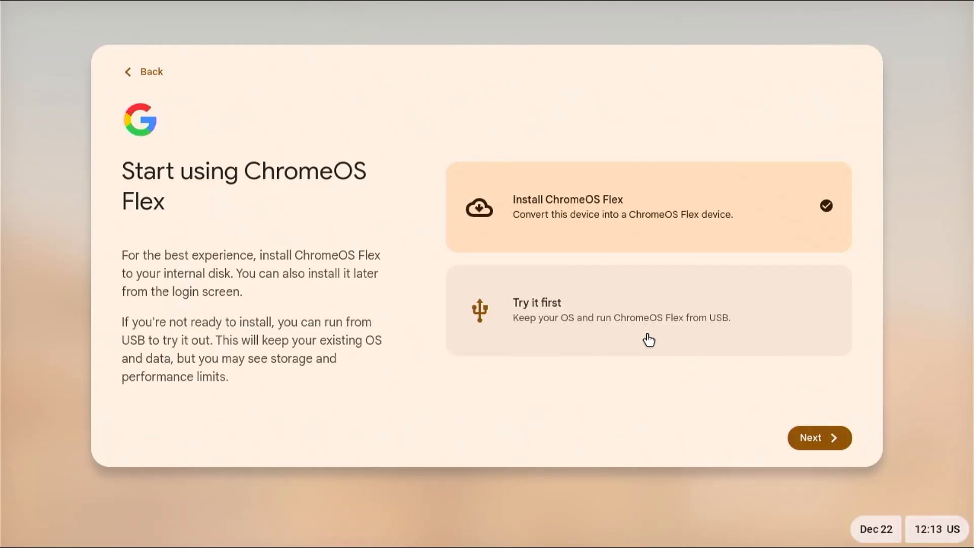
click(649, 309)
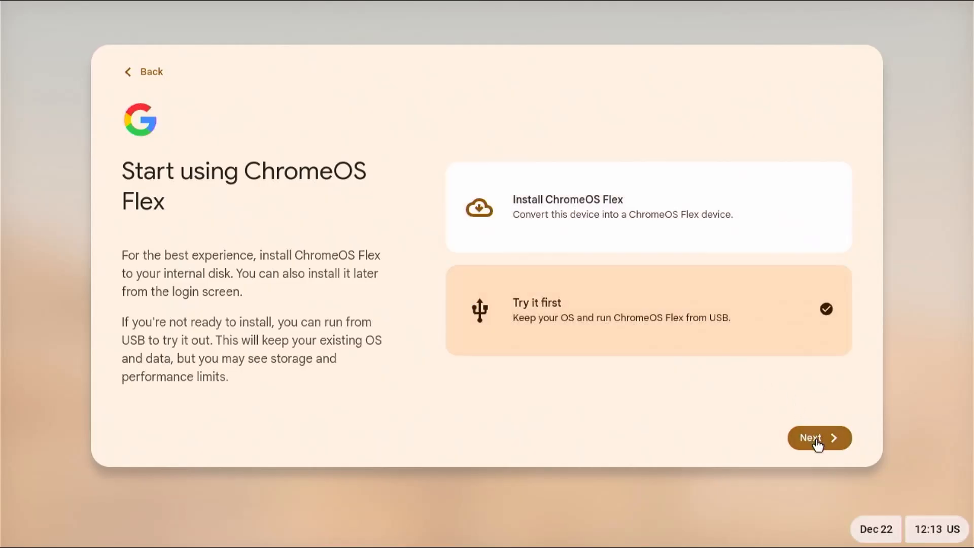
click(819, 437)
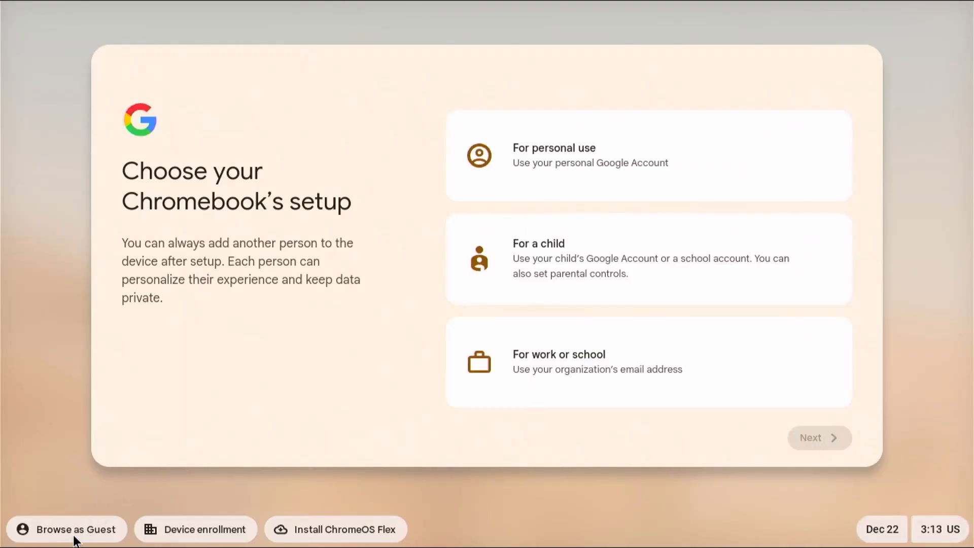
Step: Browse as Guest with diagnostic data sharing turned off and accept the terms
click(67, 530)
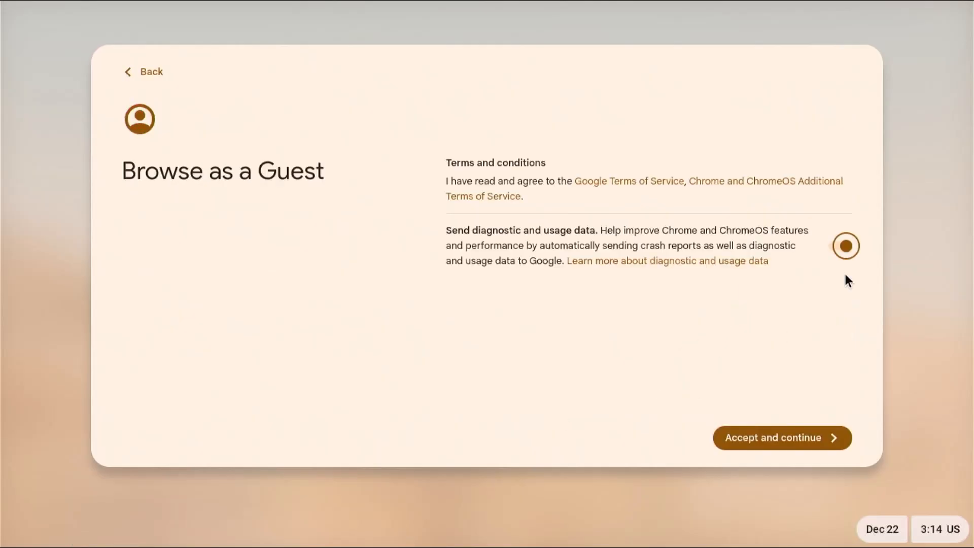
click(845, 246)
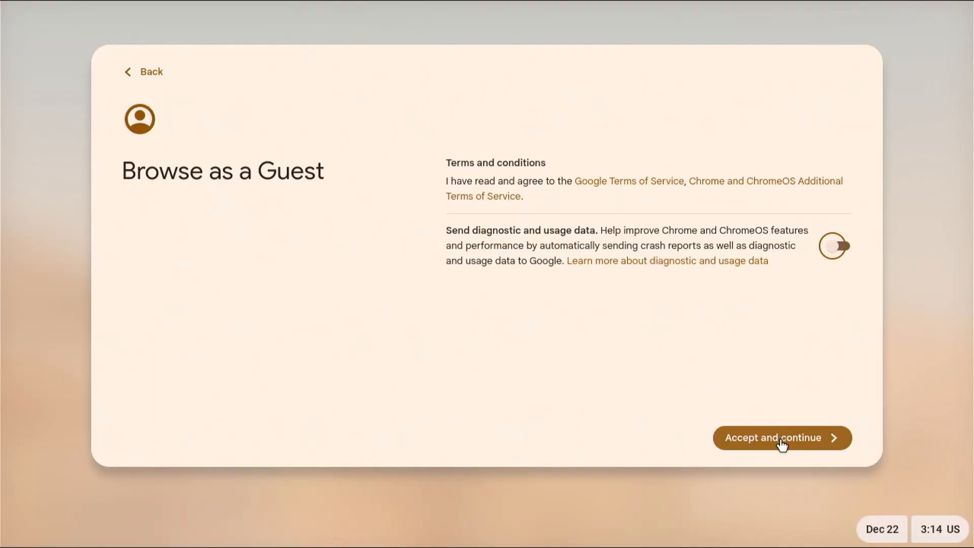
click(781, 437)
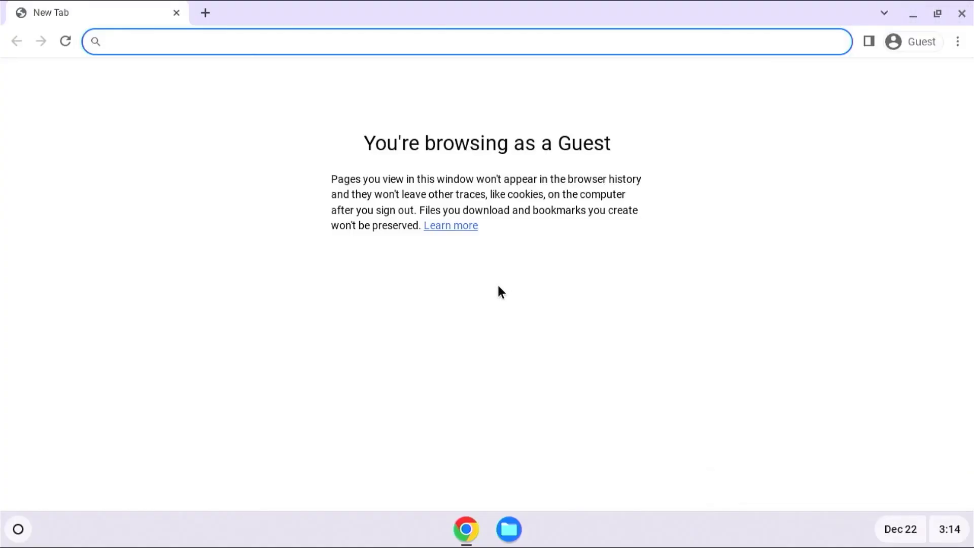
Step: Open crosh with Ctrl+Alt+T, enter shell, and run lsblk to list drives and partitions
key(ctrl+alt+t)
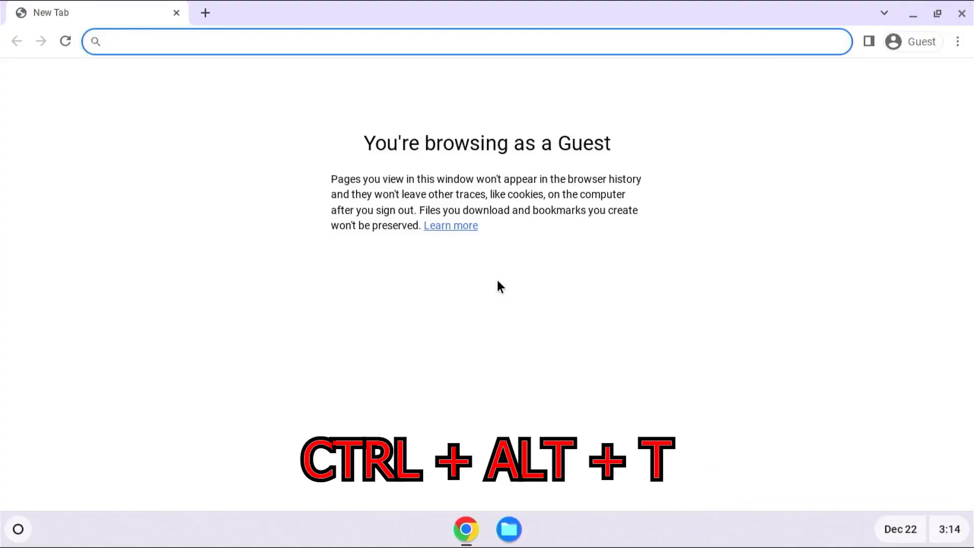
key(ctrl+alt+t)
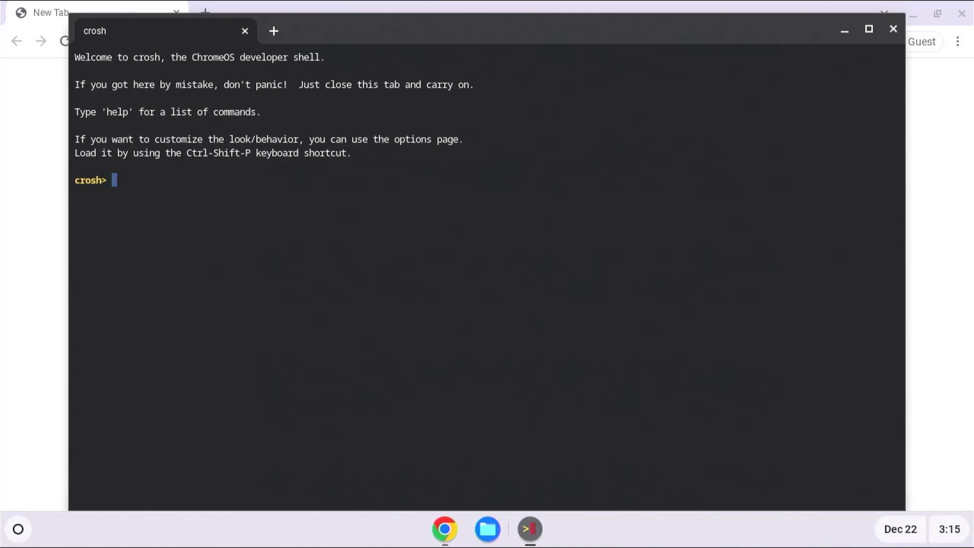
text(shell)
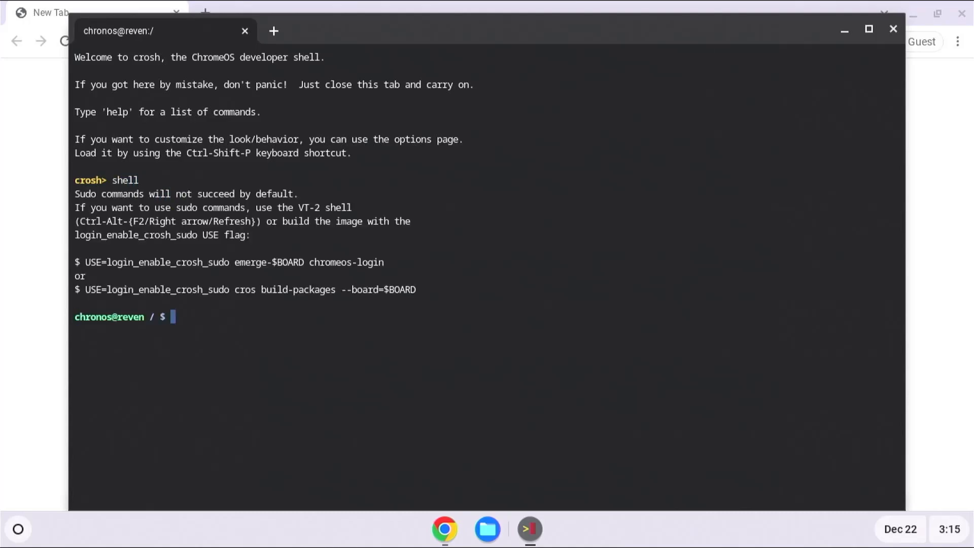
text(lsblk)
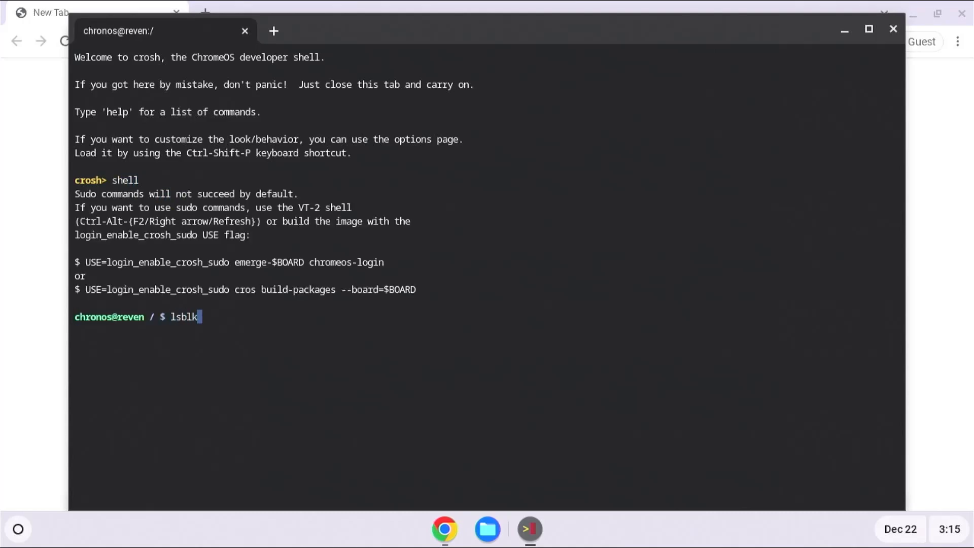
key(Enter)
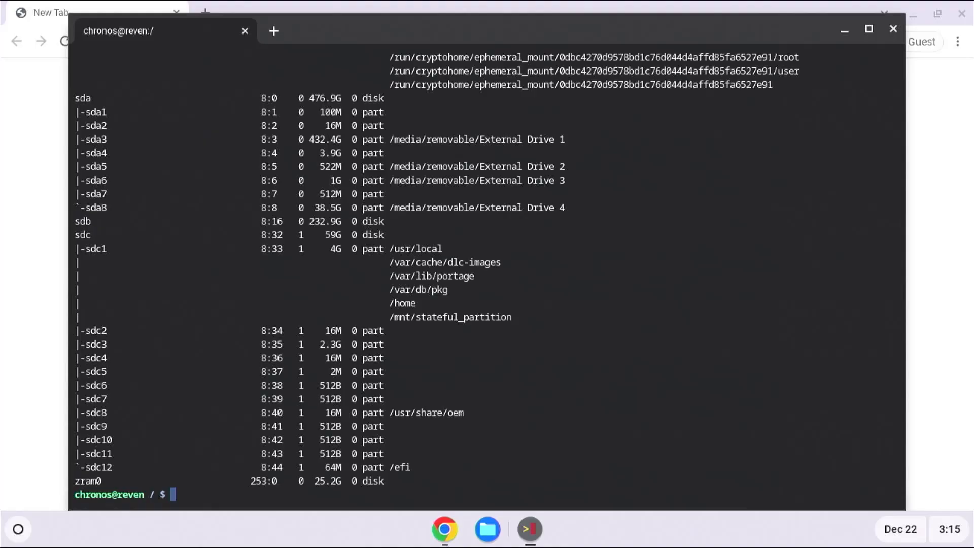
Step: Run sudo chromeos-install --skip_src_removable --skip_dst_removable --dst /dev/sdb and confirm erasing sdb with y
text(sudo chromeos-instal)
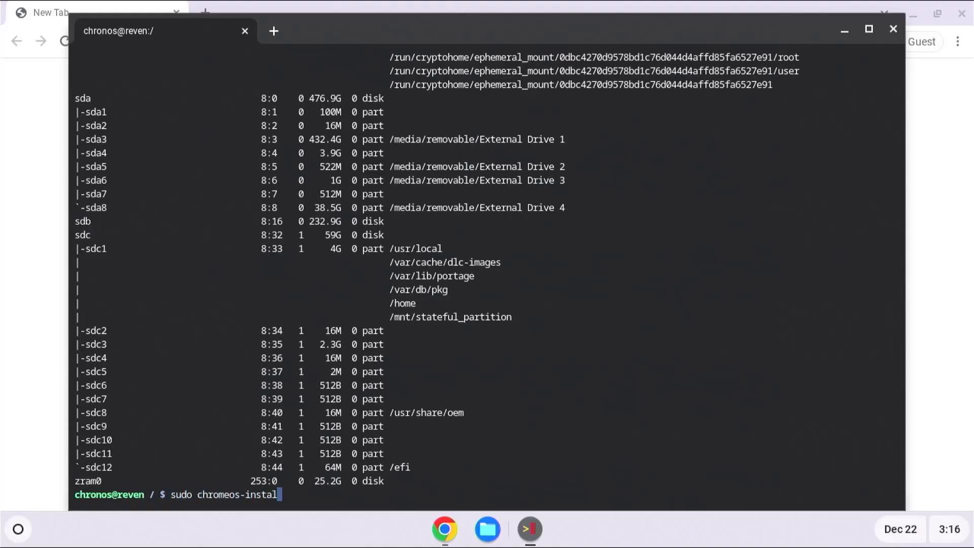
text(--skip_s)
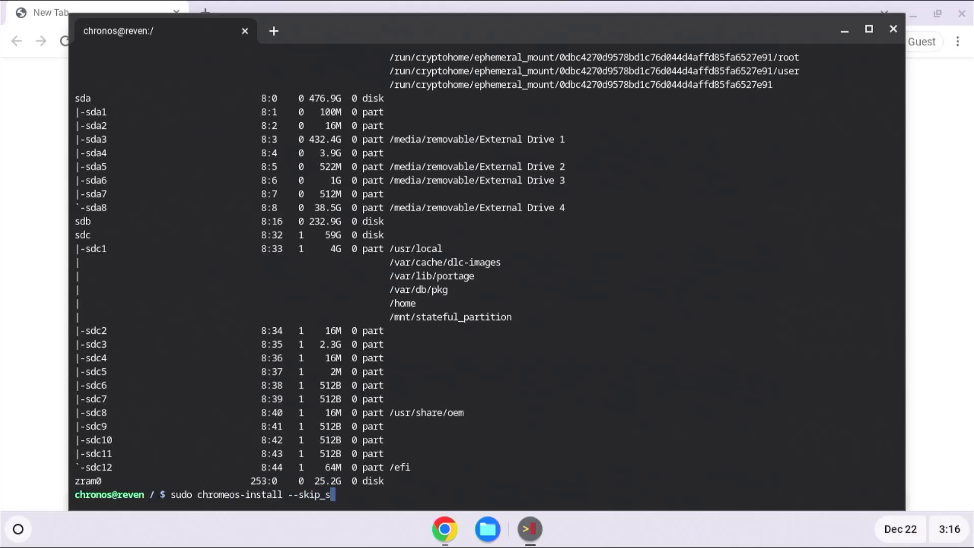
text(rc_removable)
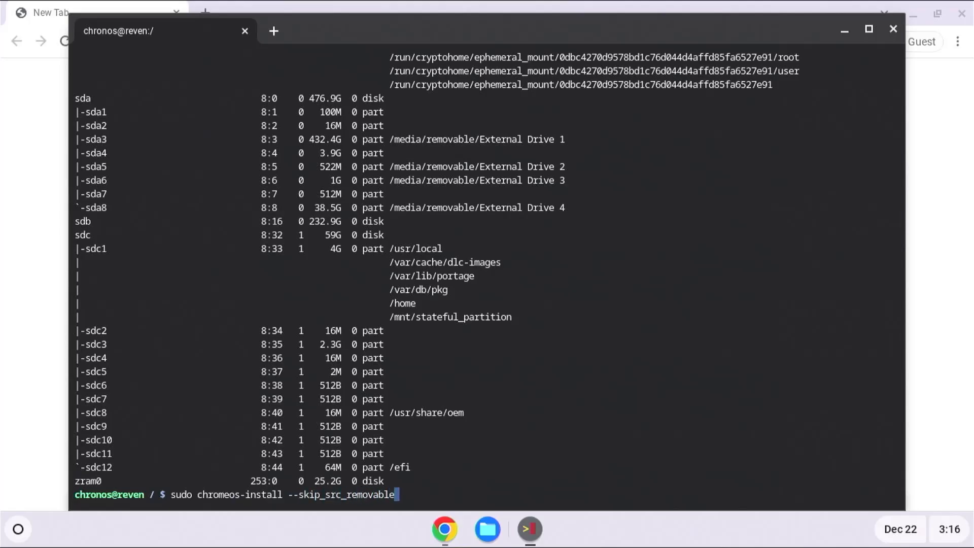
text(--skip_dst_removable --dst /dev/)
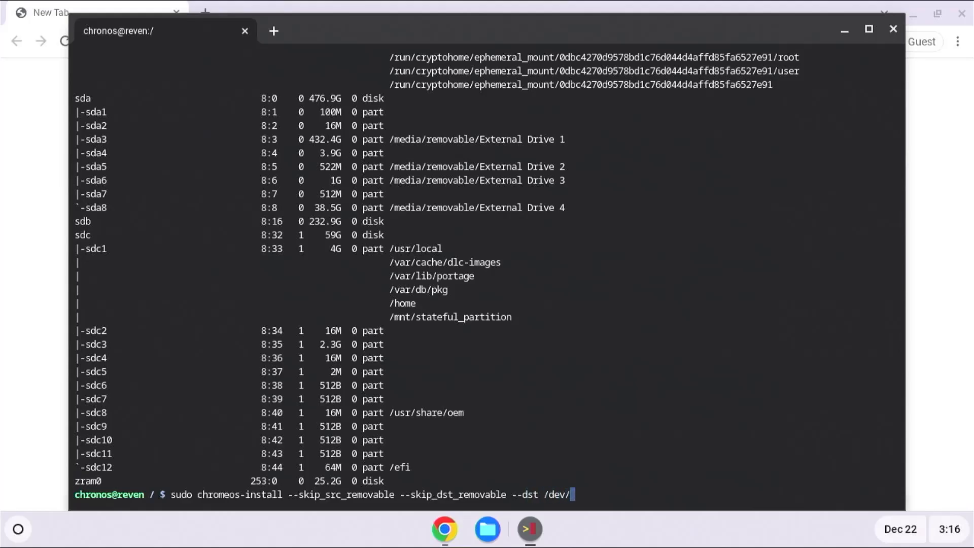
text(sdb)
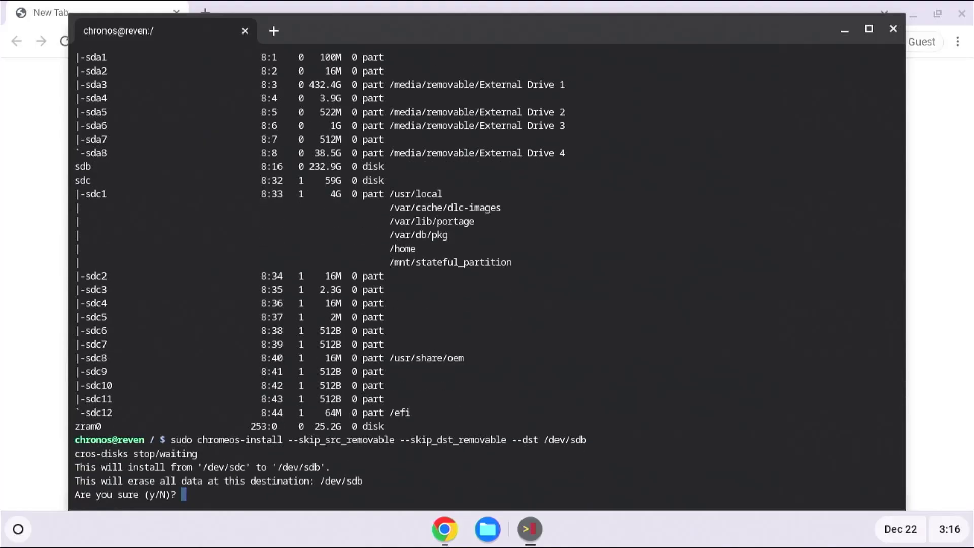
text(y)
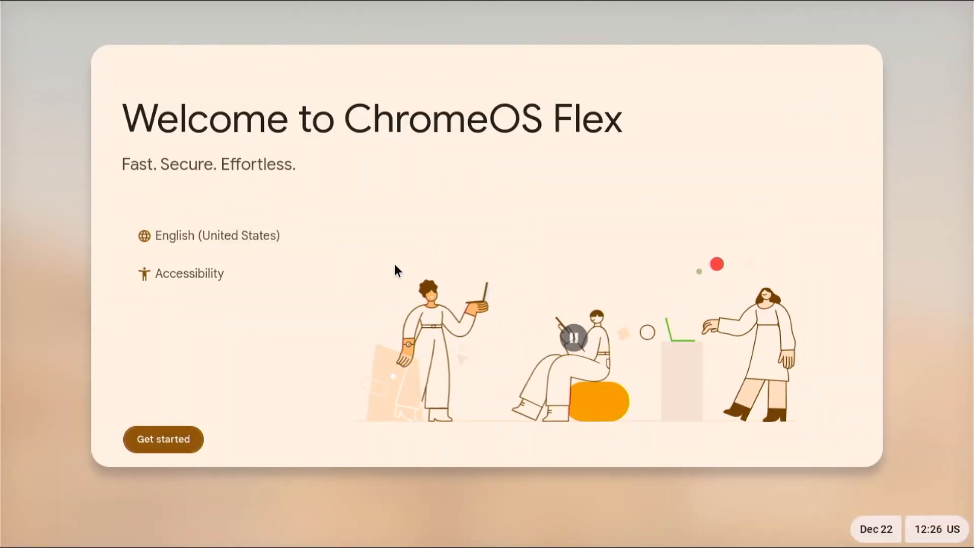
Step: Go through Get started, Browse as Guest and Accept and continue on the installed ChromeOS Flex
click(162, 439)
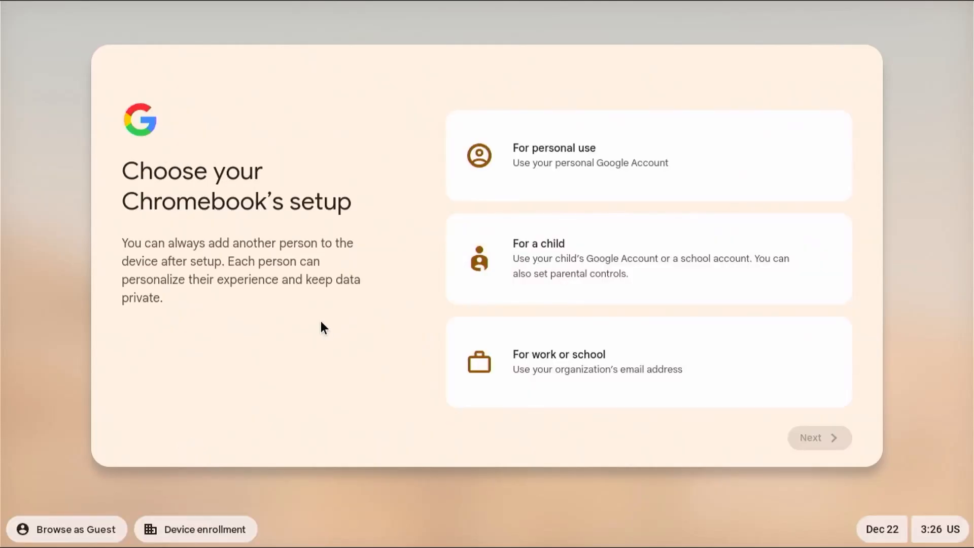
mouse_move(52, 533)
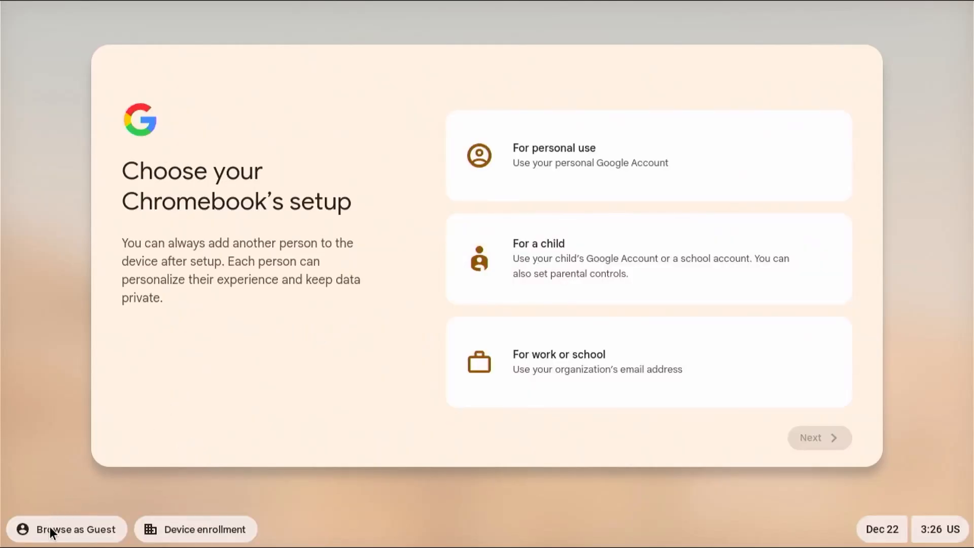
click(65, 530)
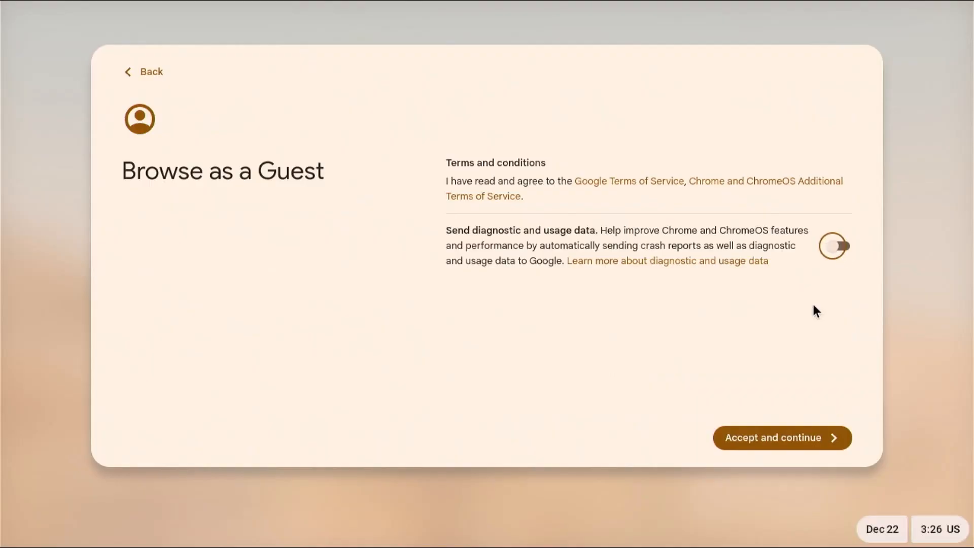
click(781, 438)
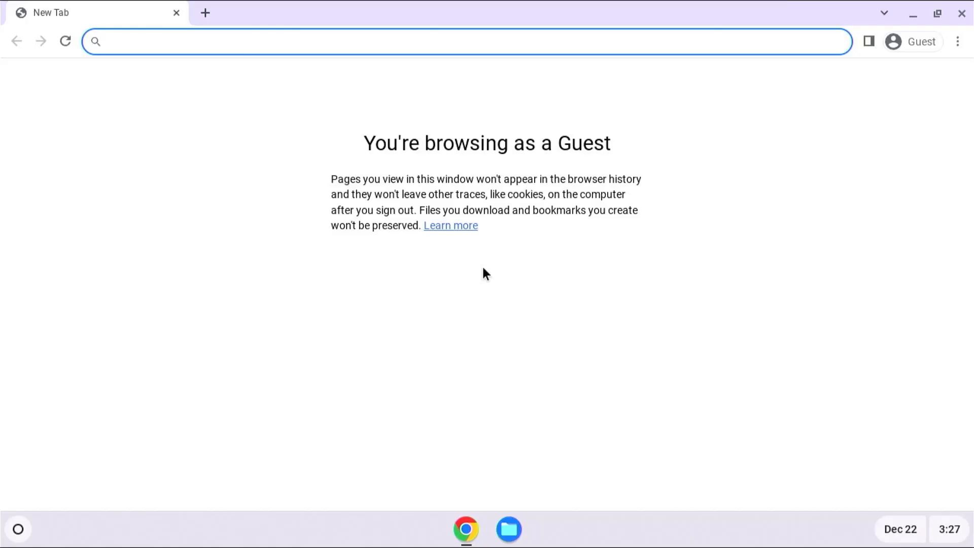
mouse_move(500, 280)
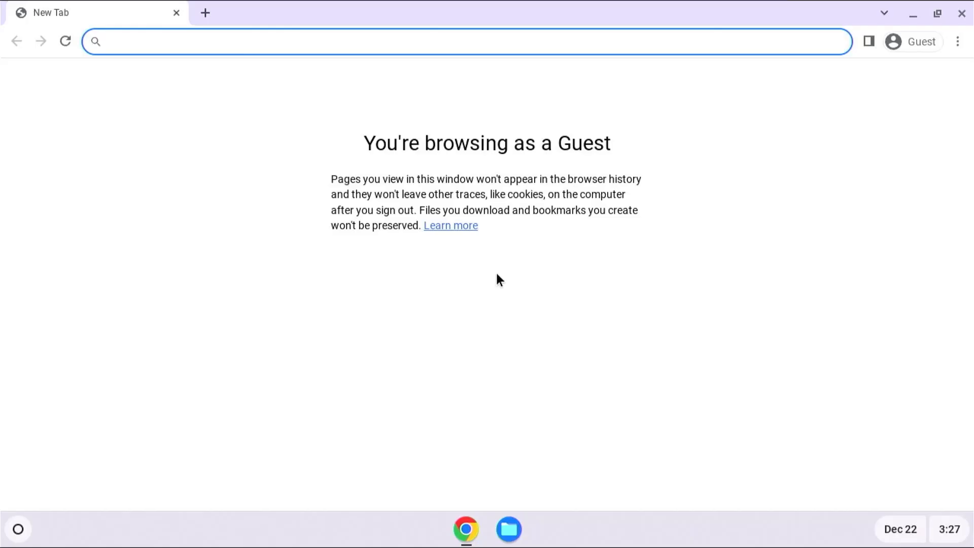
mouse_move(692, 369)
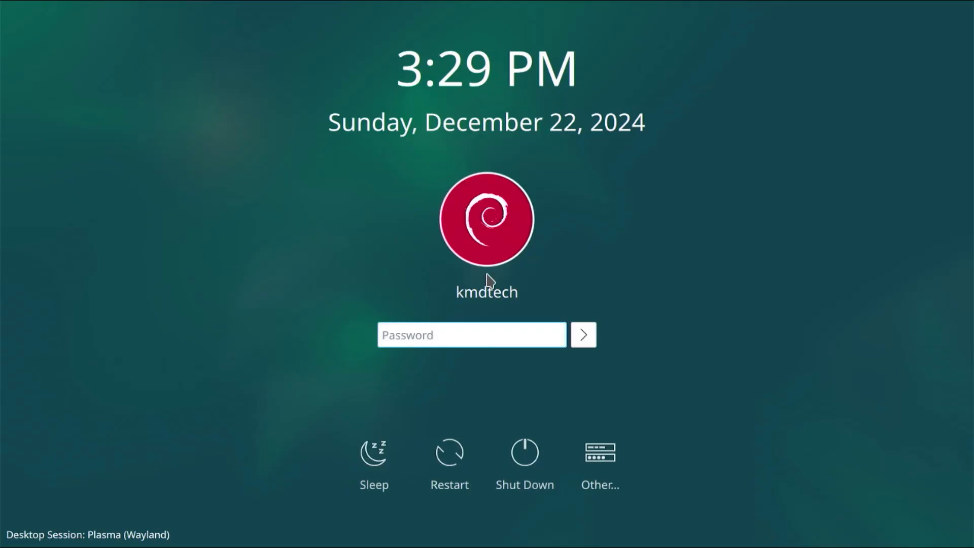
Step: Become root with sudo, move into /etc/grub.d, list its files and open 40_custom in vi
text(password)
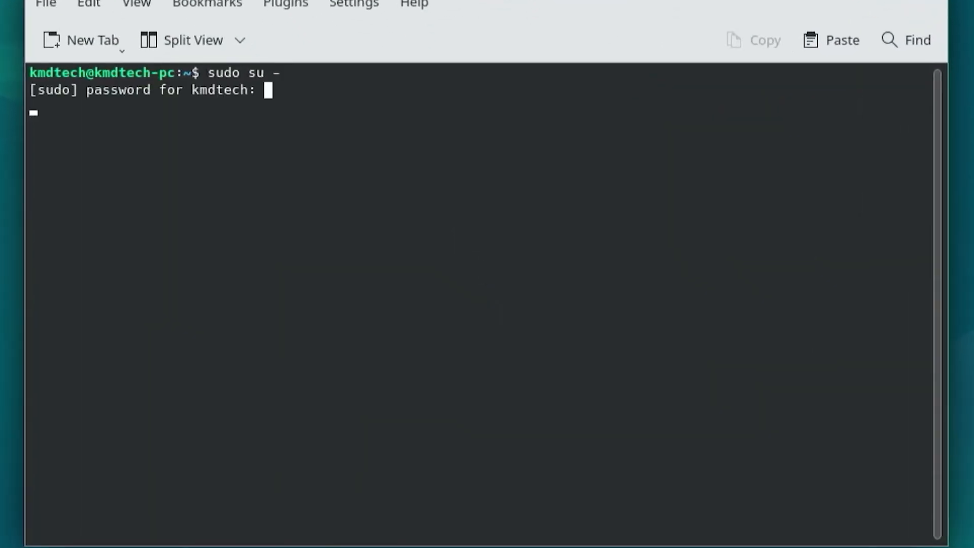
text(cd /etc)
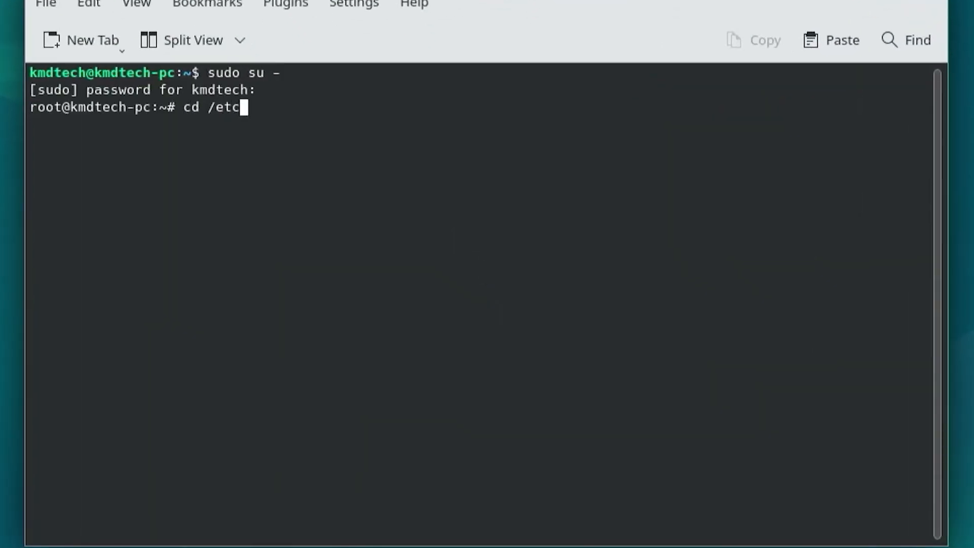
text(/grub.d/)
text(ls -al)
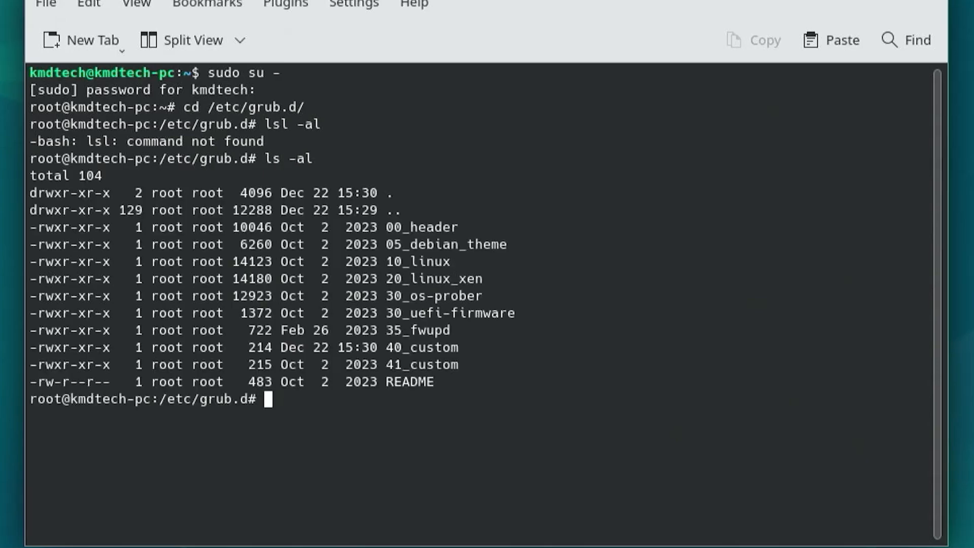
text(vi)
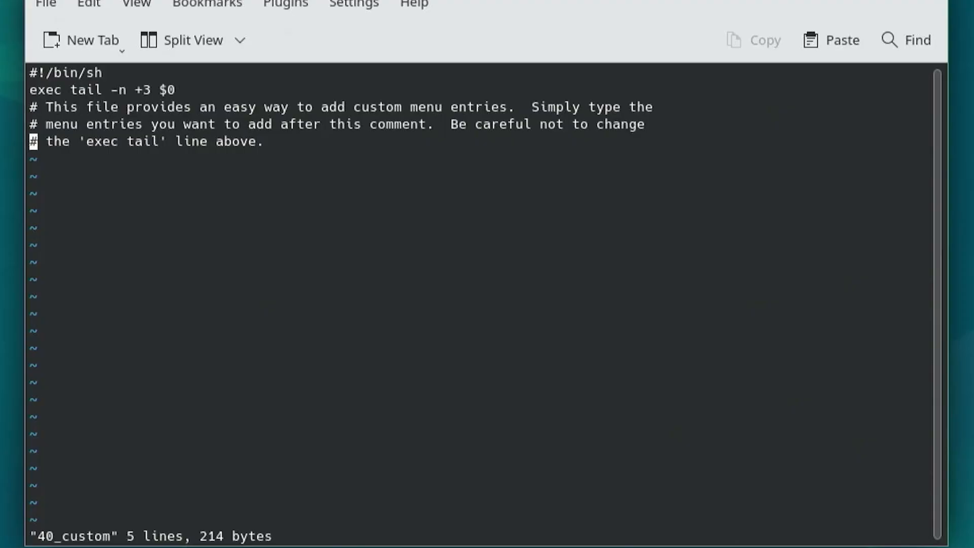
Step: Append a menuentry 'ChromeOS Flex' block to 40_custom and save it
text(menuentry 'ChromeOS Flex' {)
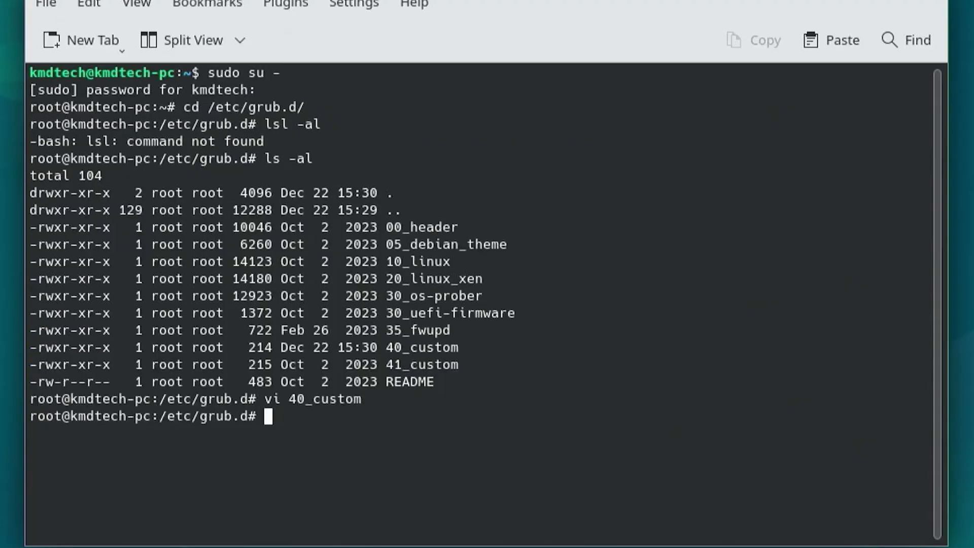
Step: Run grub-mkconfig -o /boot/grub/grub.cfg to rebuild the boot menu with the new entry
text(grub-)
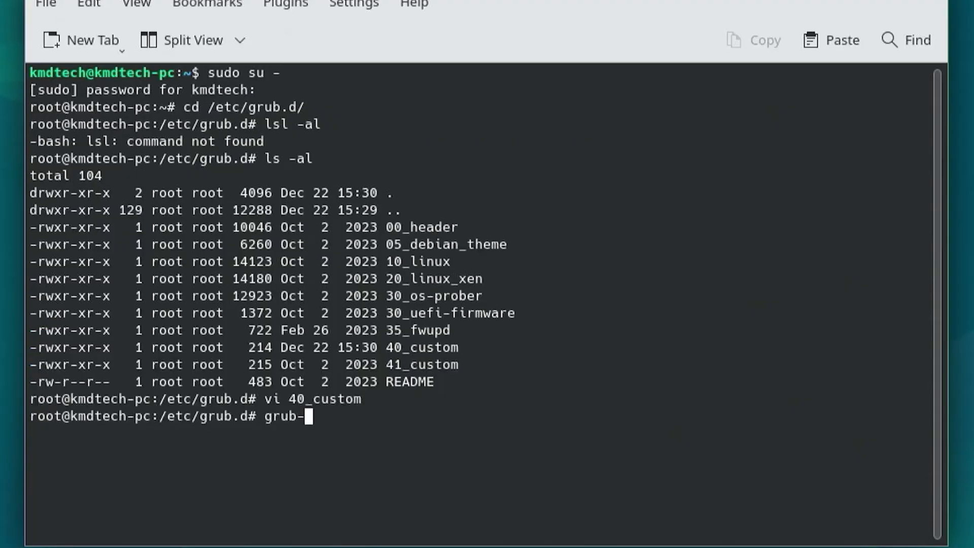
text(mkconfig -o)
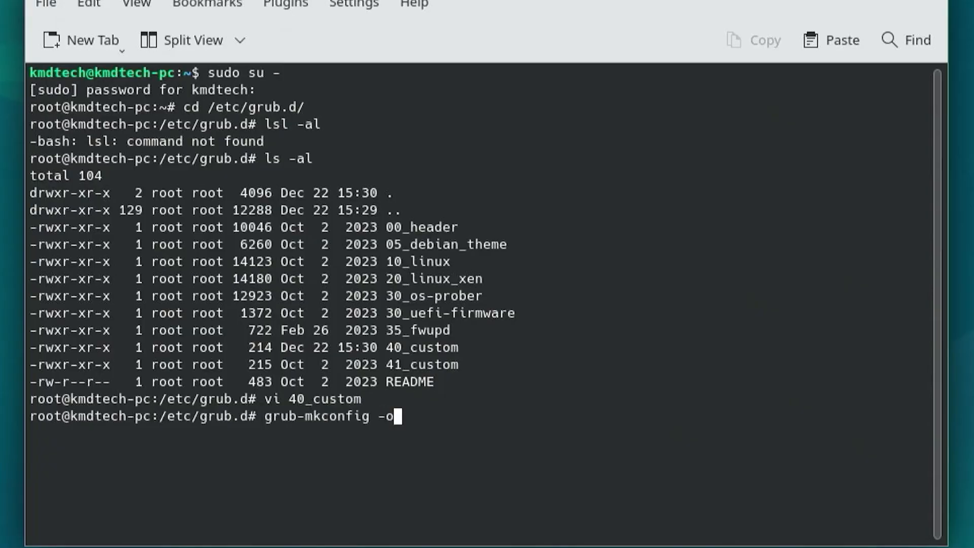
text(/boot/gru)
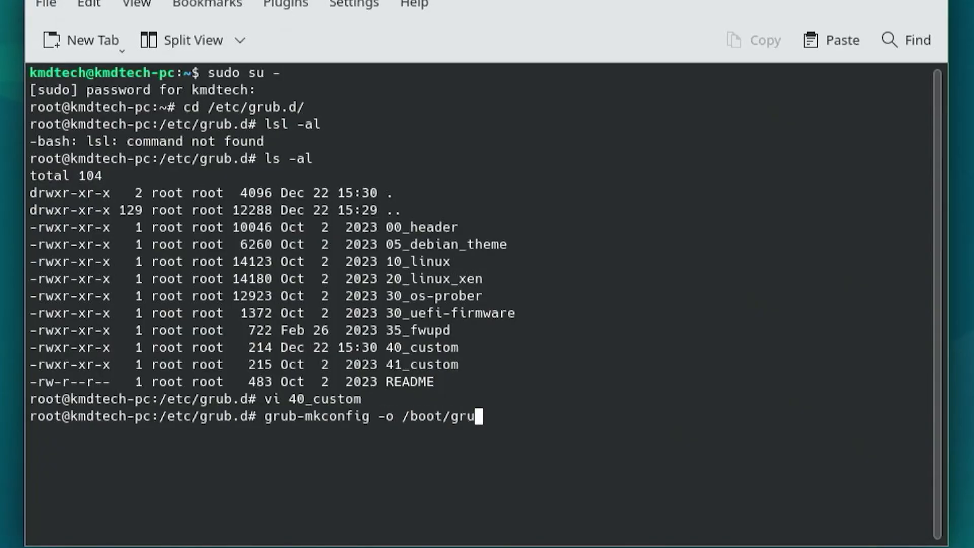
text(b/grub)
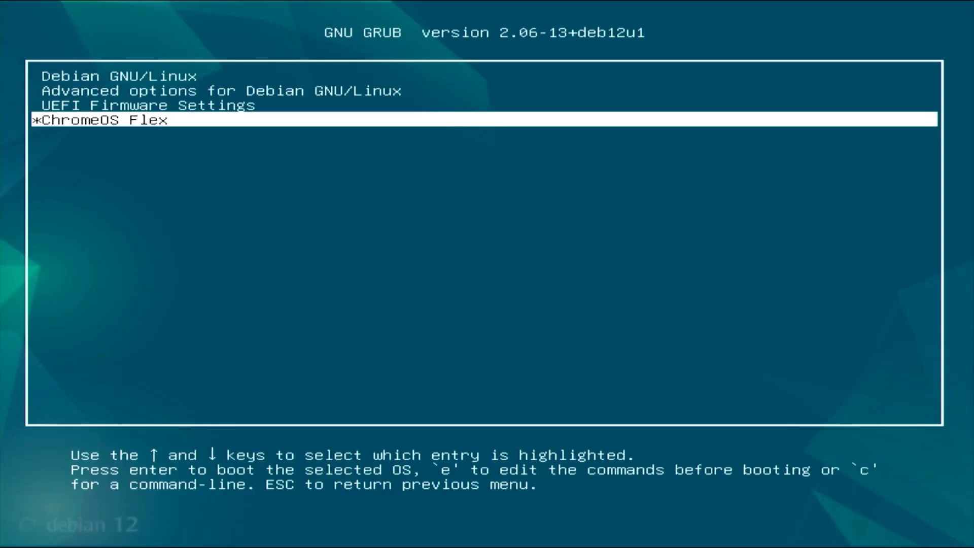
Step: List drives from the GRUB command line with ls, then boot the ChromeOS Flex entry
key(c)
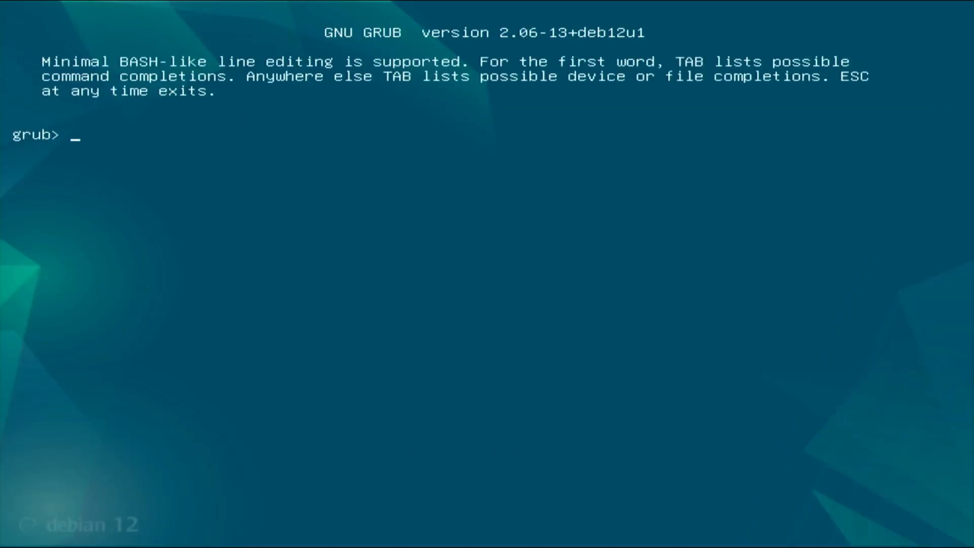
text(ls)
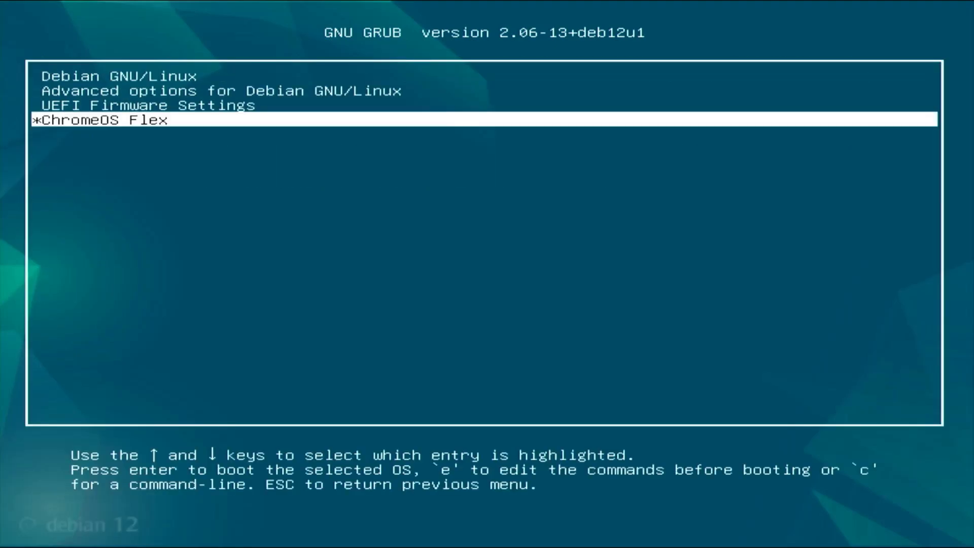
key(Return)
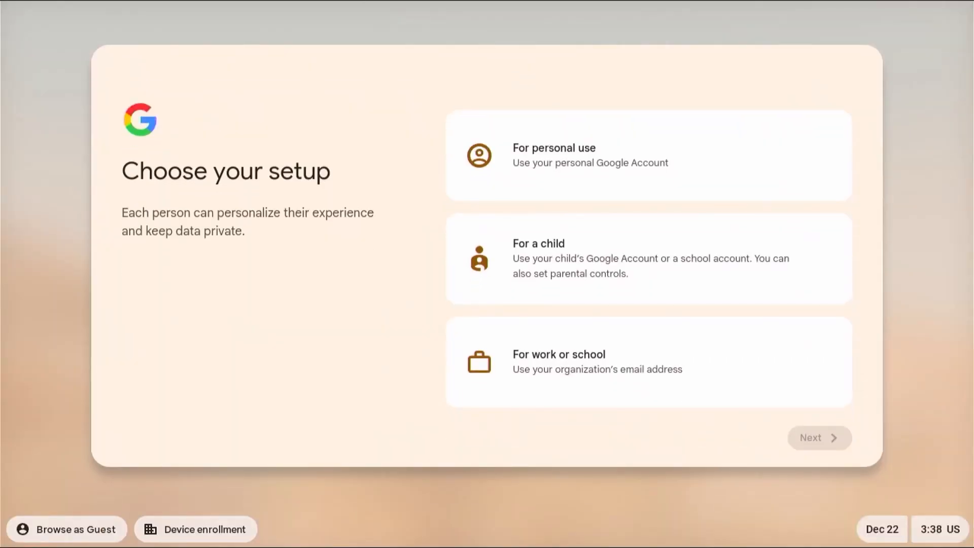